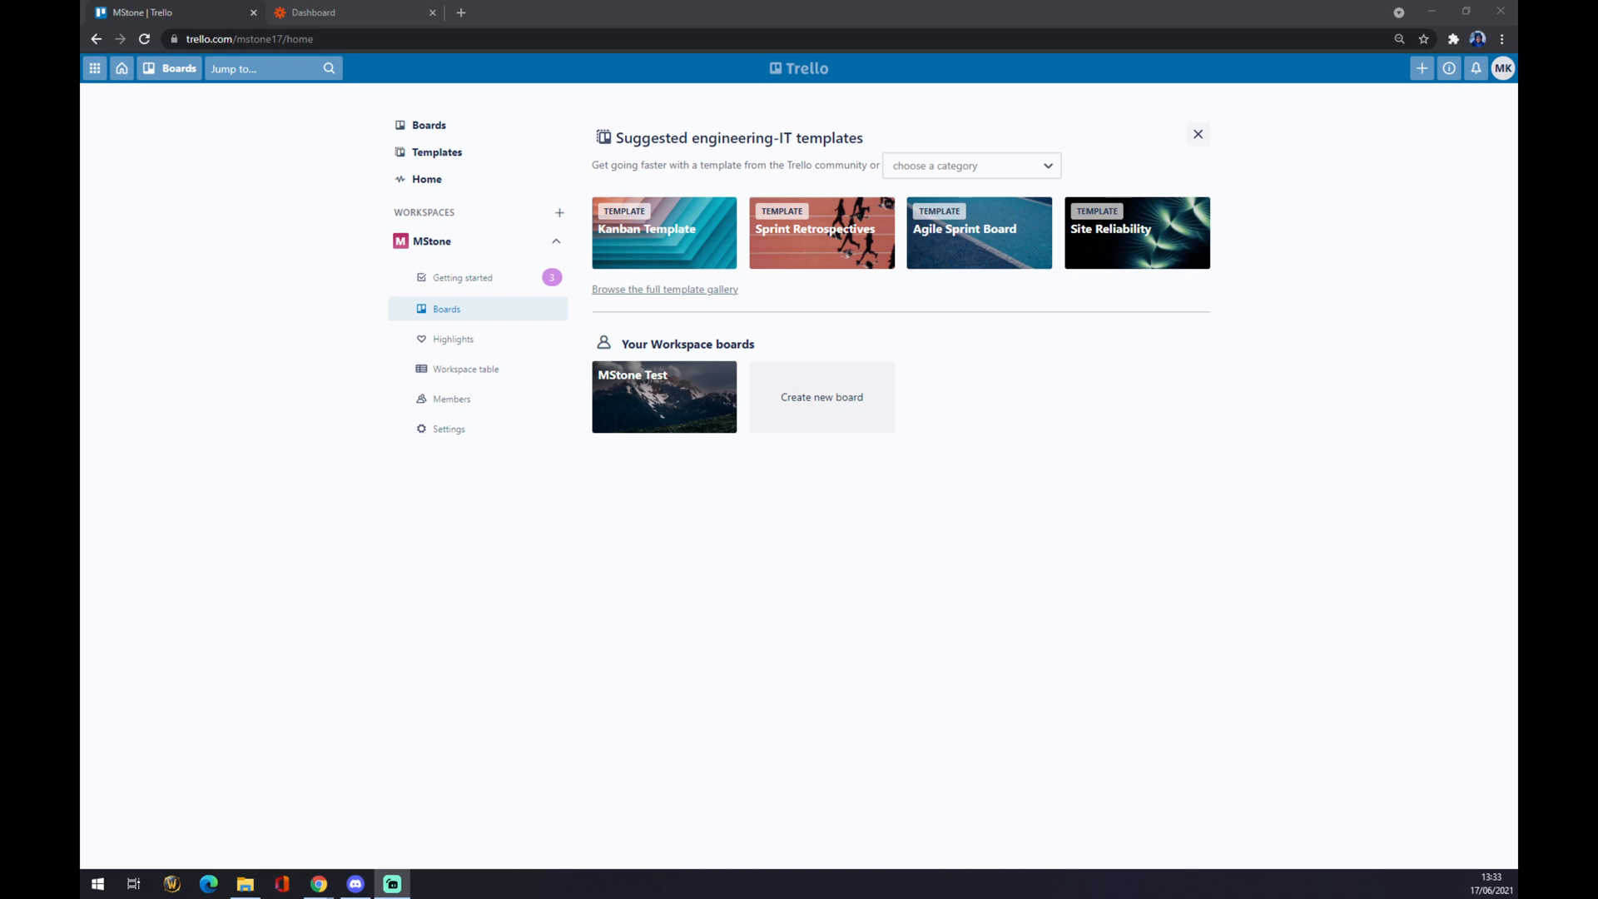
pyautogui.moveTo(576, 495)
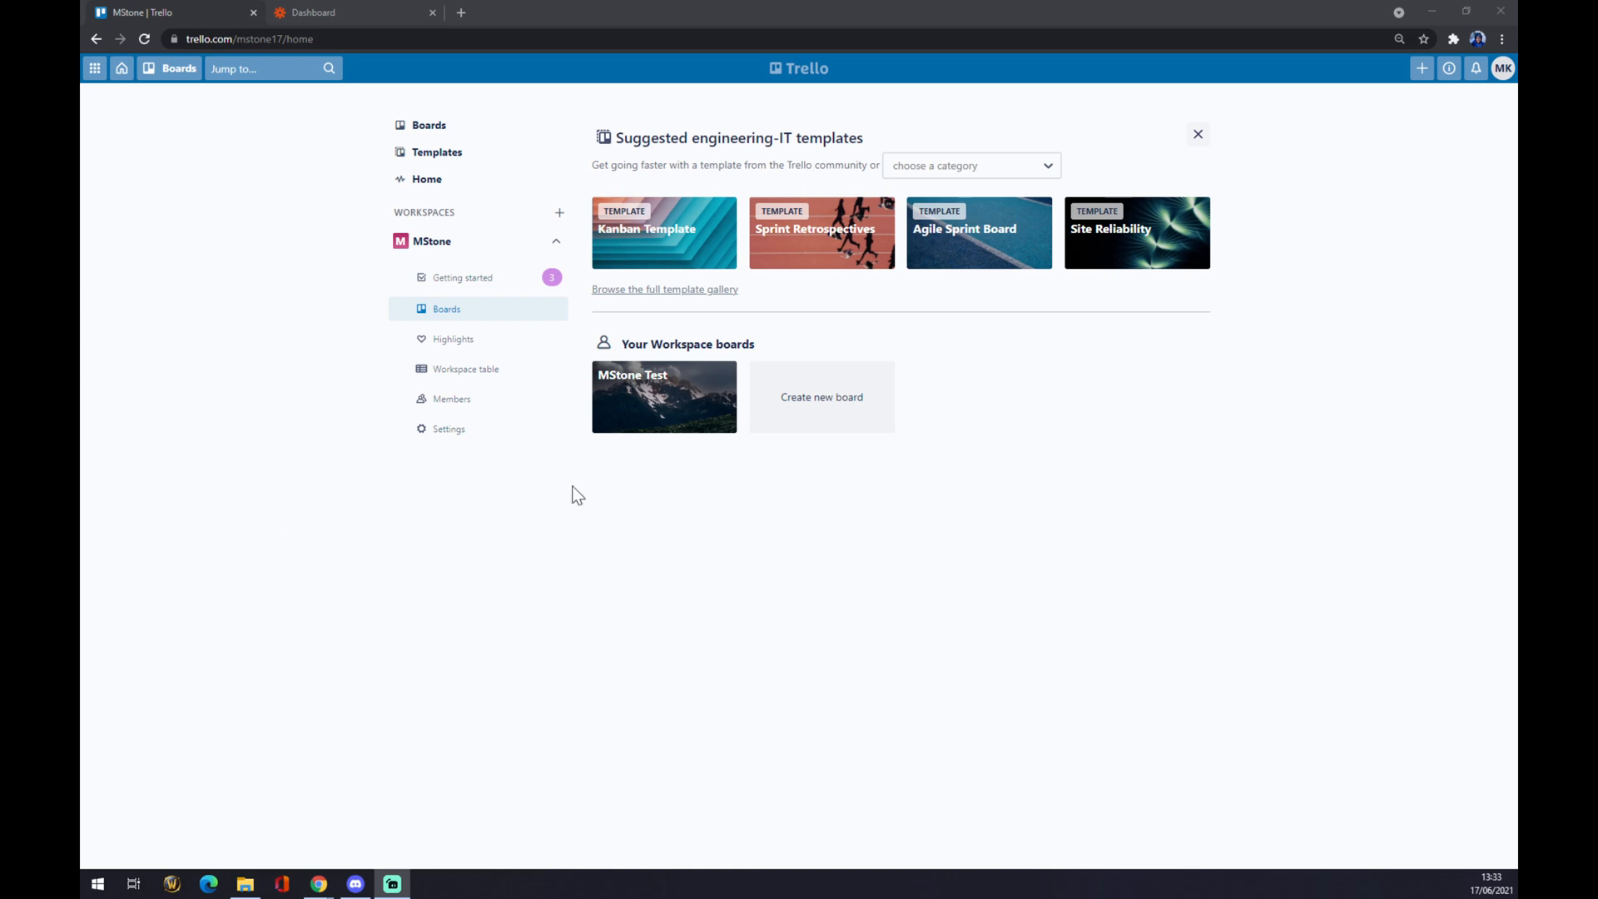
pyautogui.moveTo(631, 507)
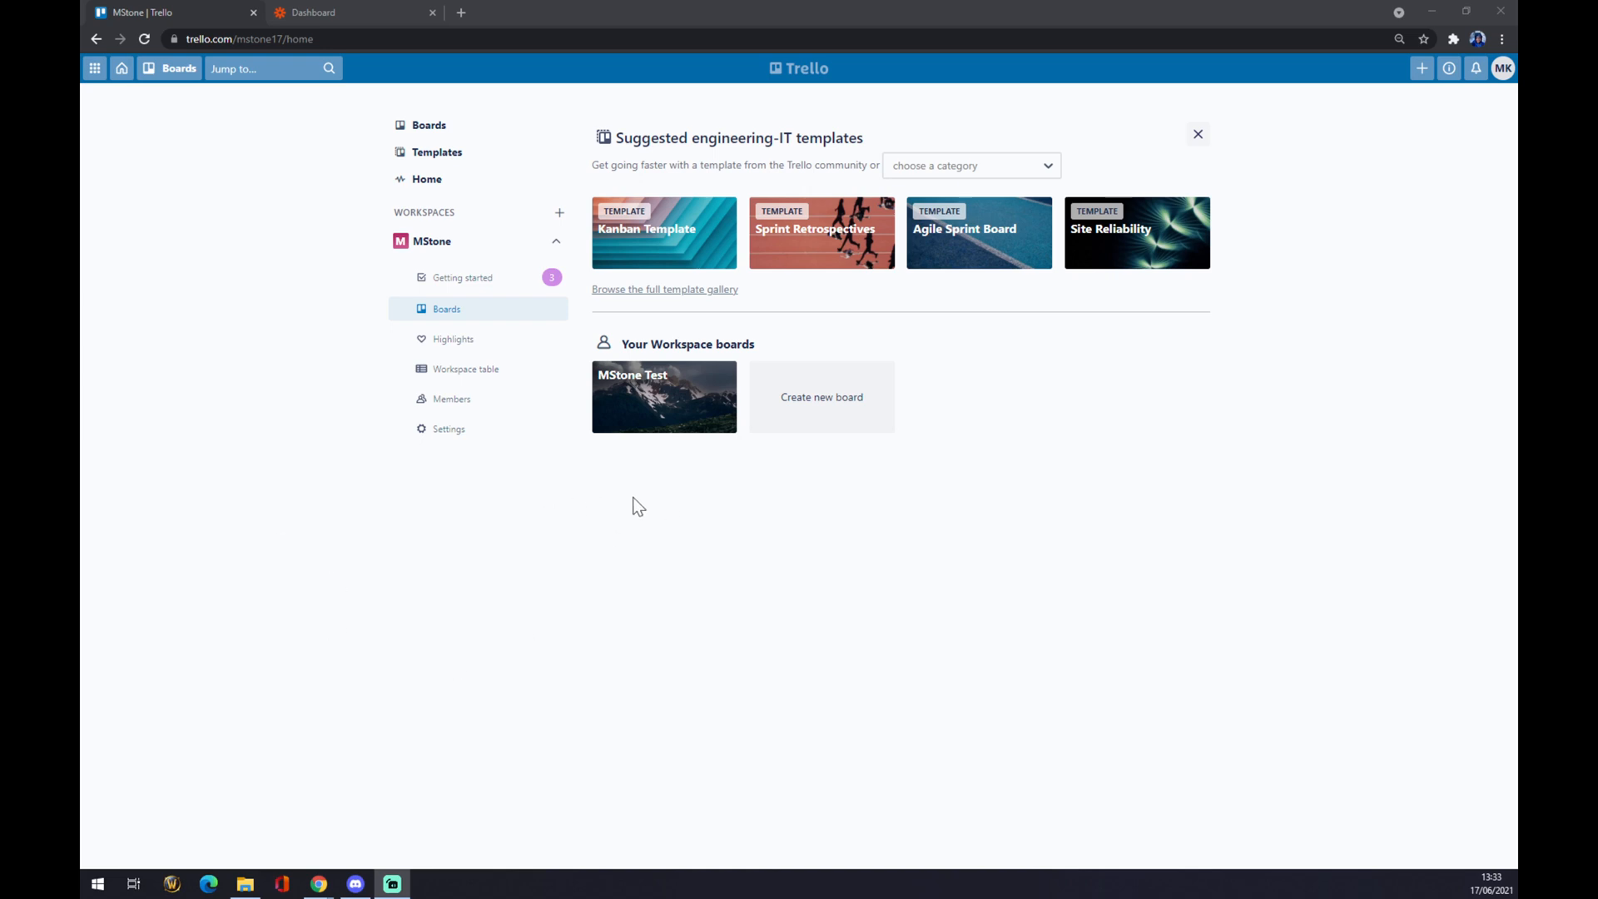
# Open the MStone Test board in Trello and bring up its board menu.
pyautogui.click(664, 398)
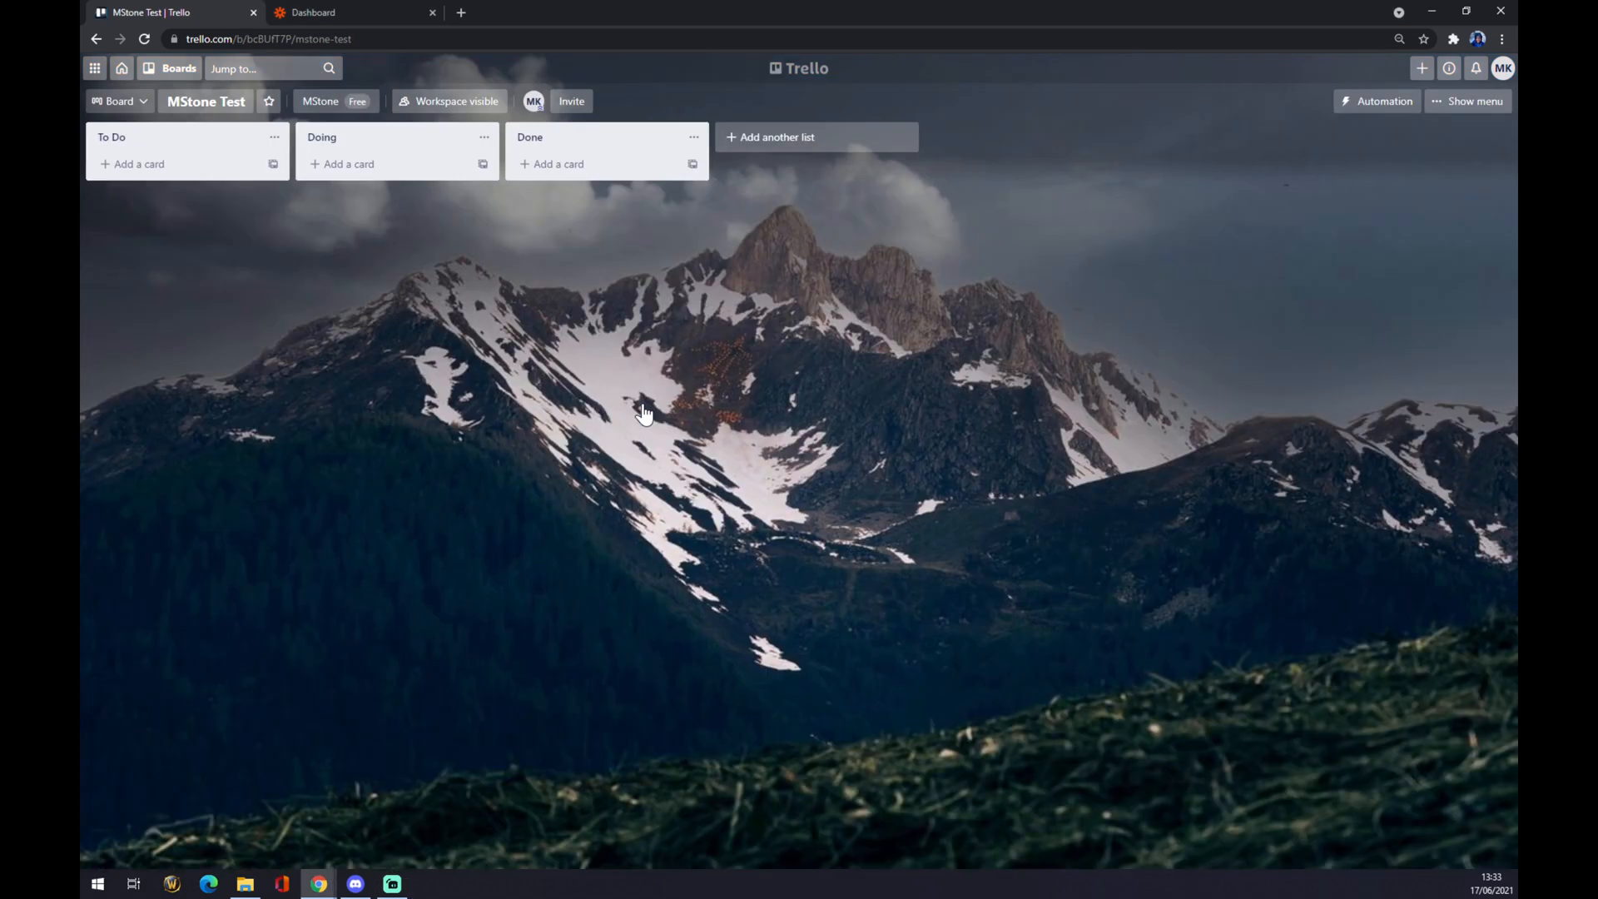
pyautogui.moveTo(586, 380)
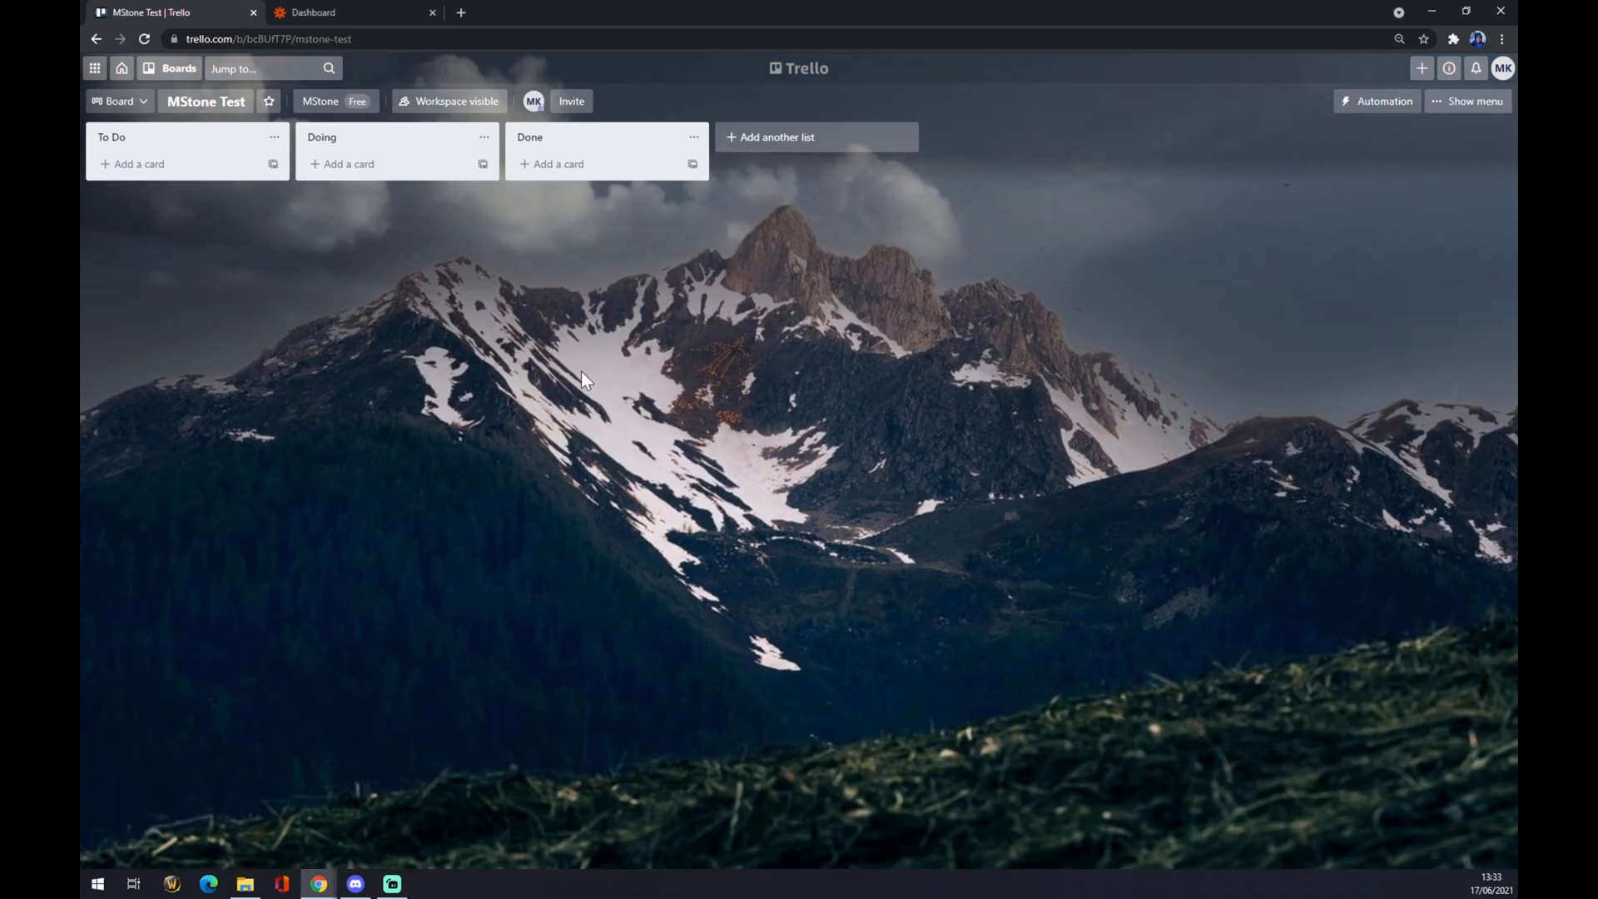
pyautogui.moveTo(1478, 123)
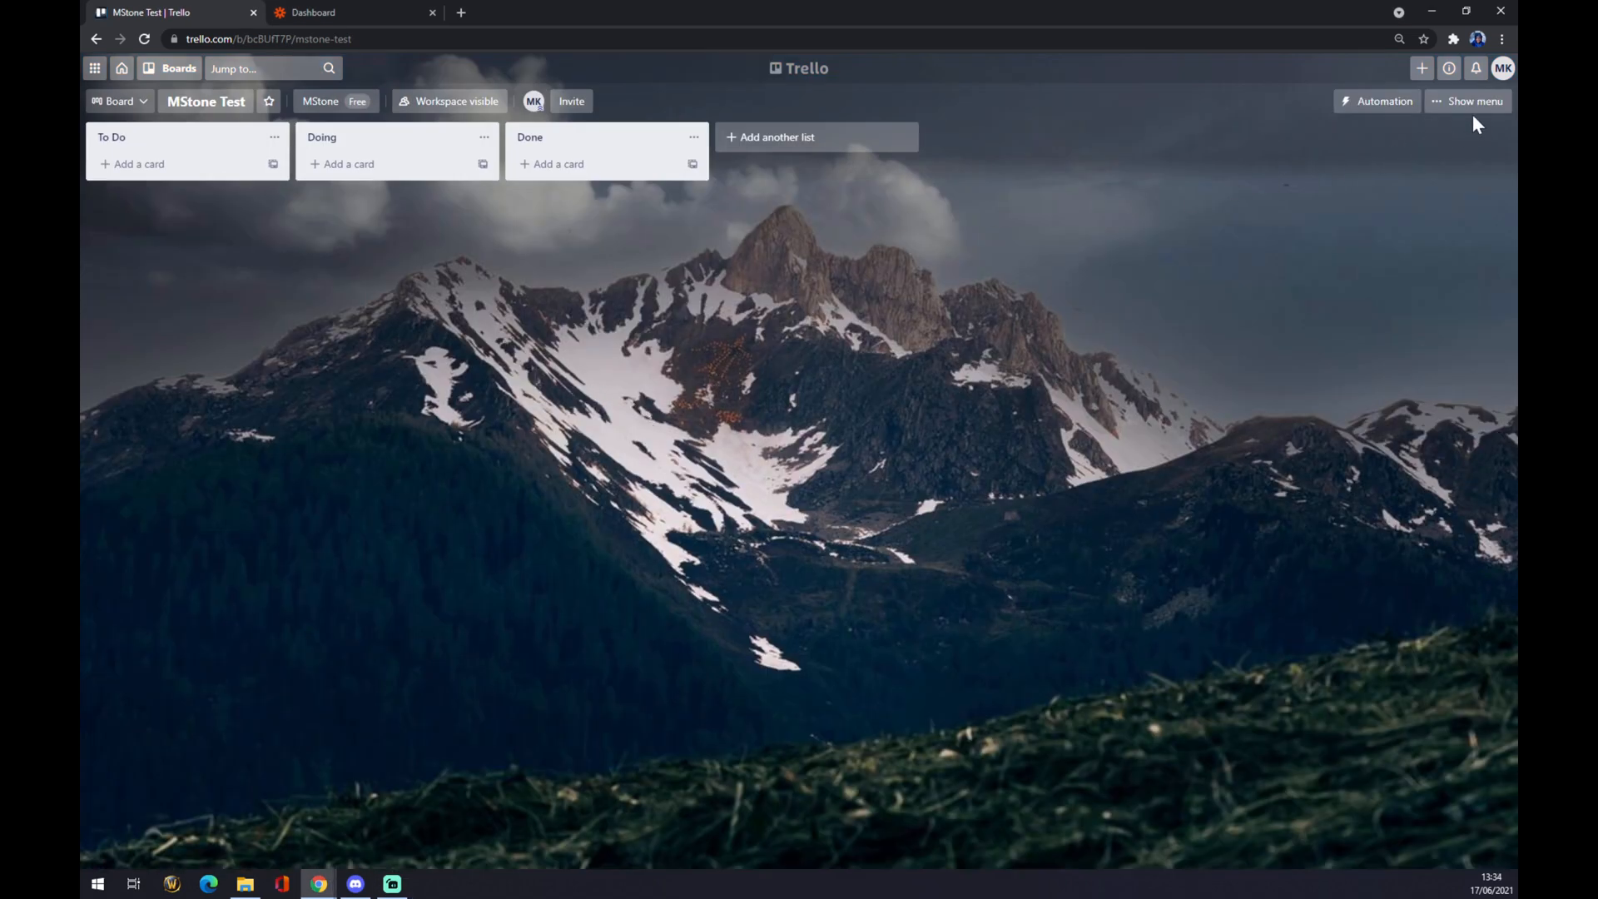
pyautogui.click(1475, 101)
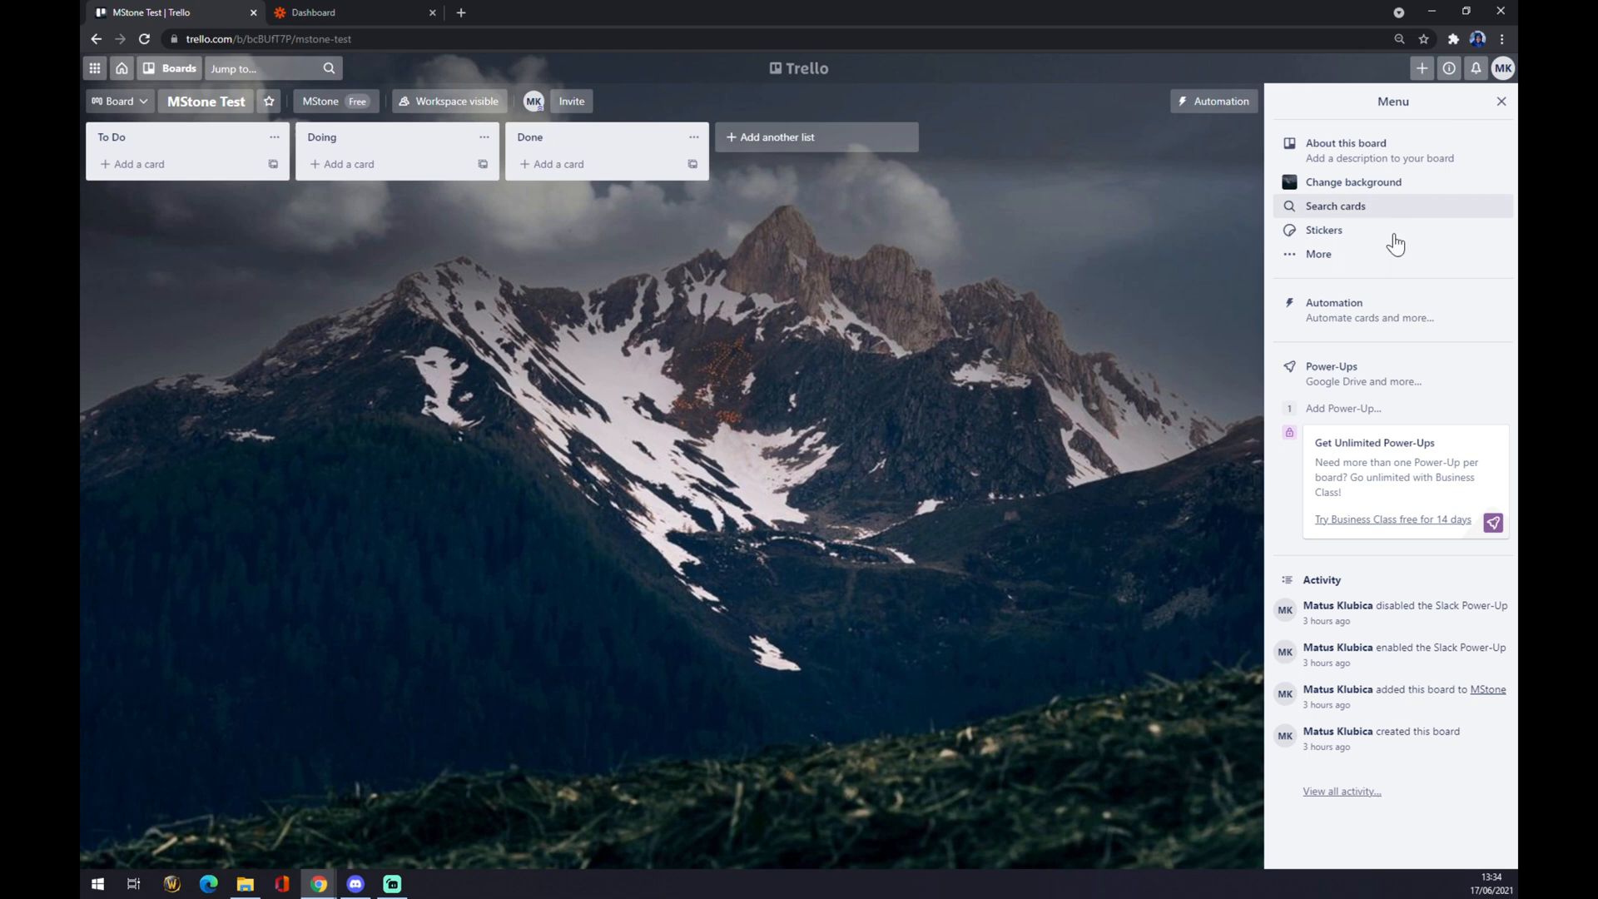
pyautogui.click(1332, 366)
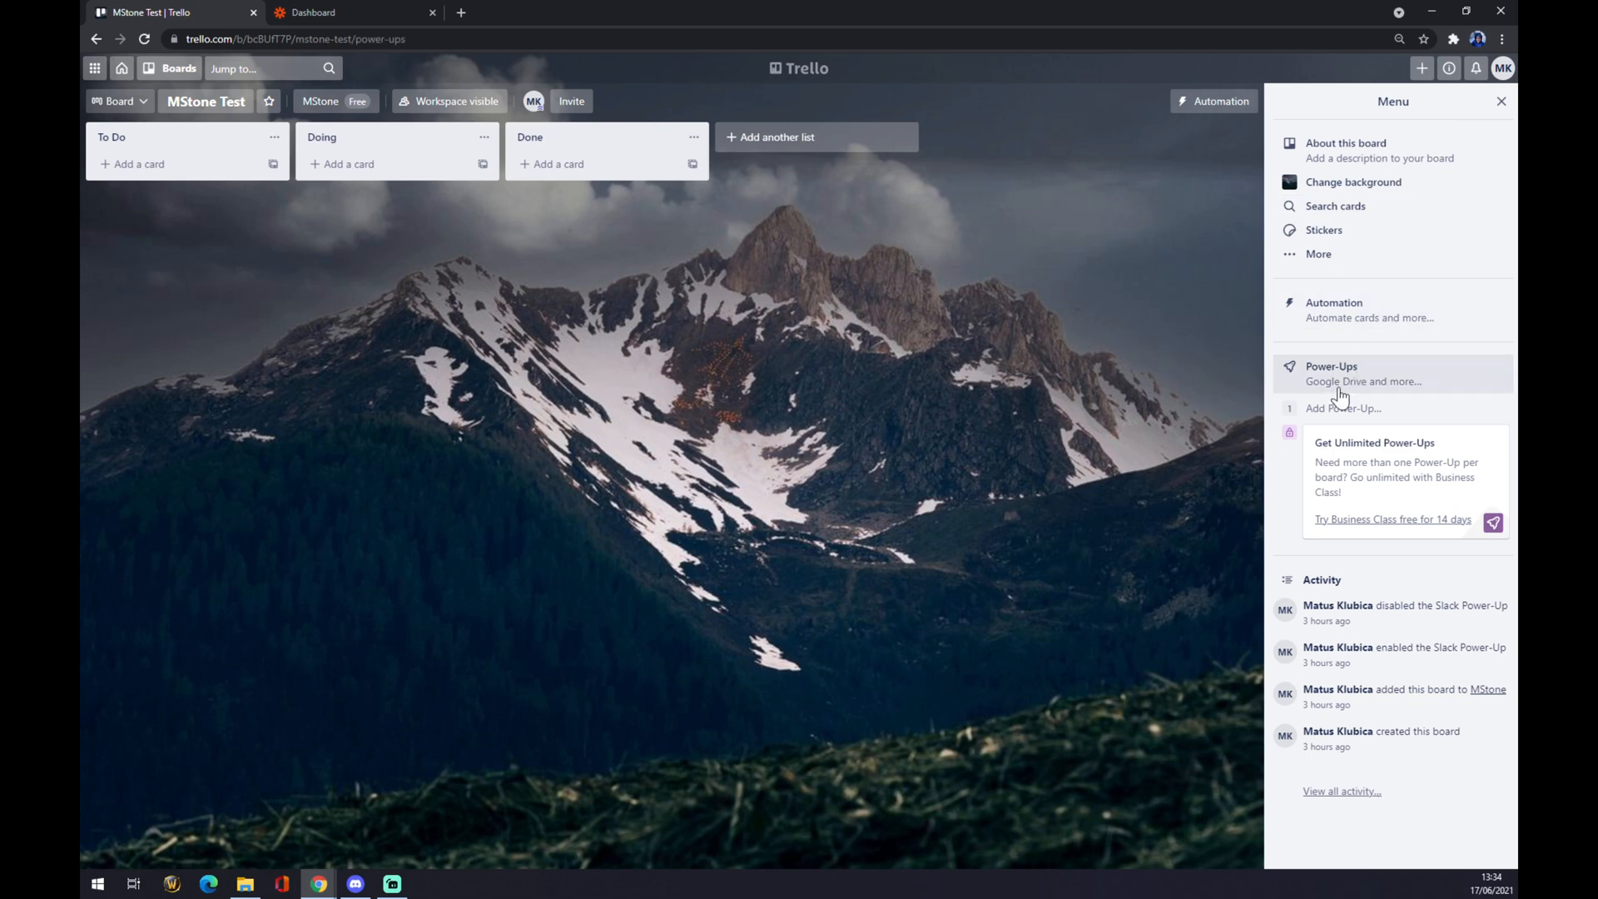
# Search Trello's Power-Ups gallery for 'google sheets' to surface Zapier.
pyautogui.click(1331, 367)
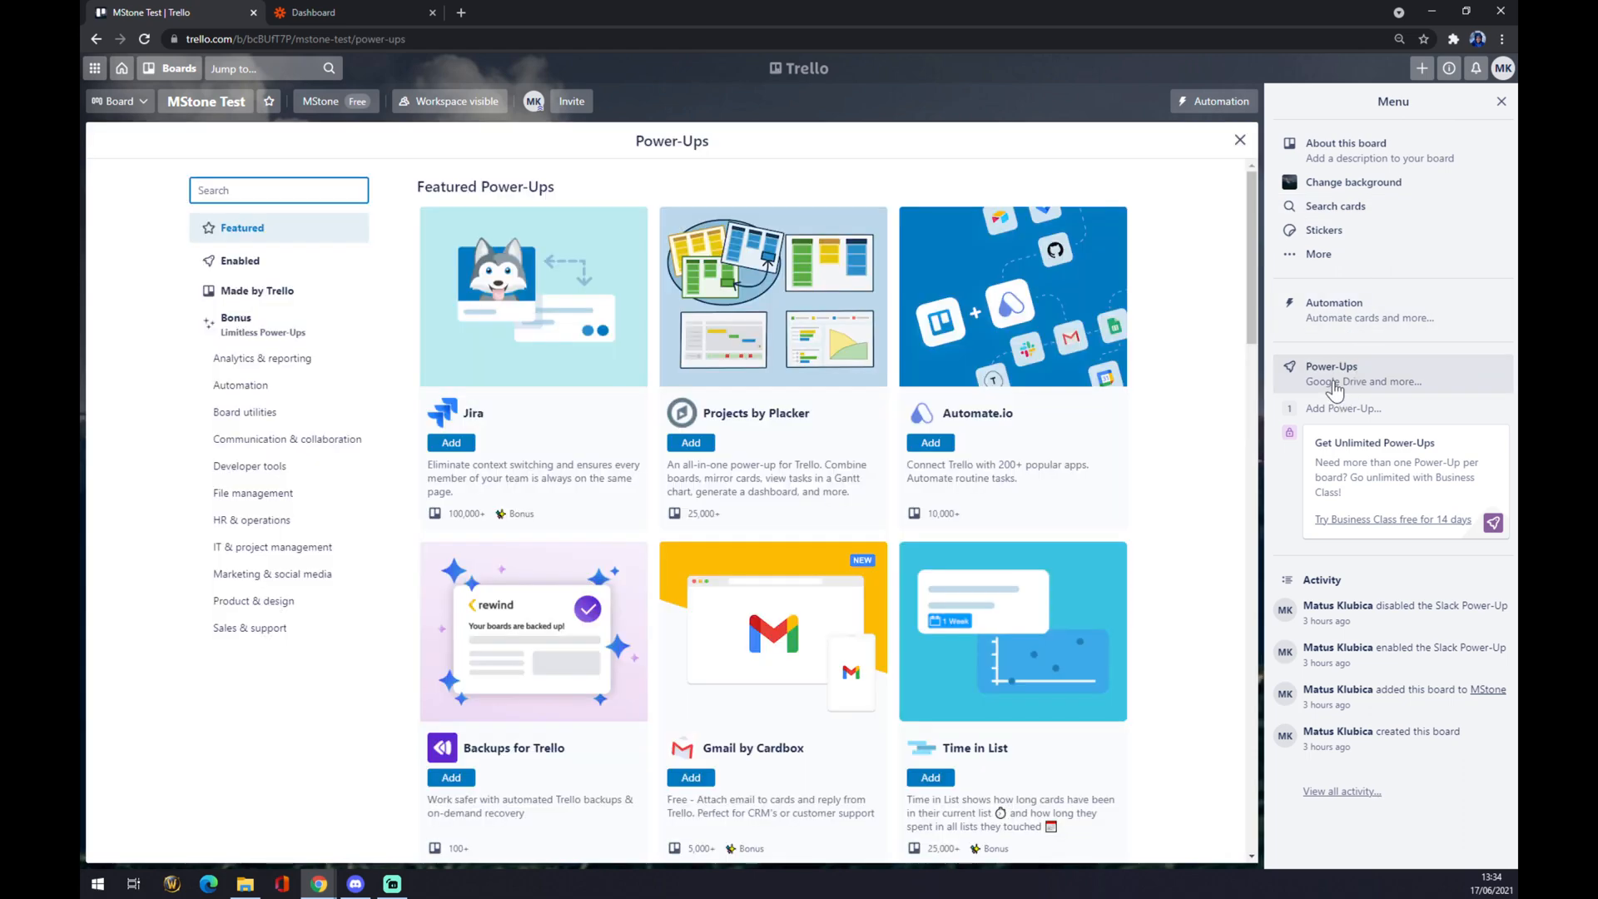
pyautogui.moveTo(810, 163)
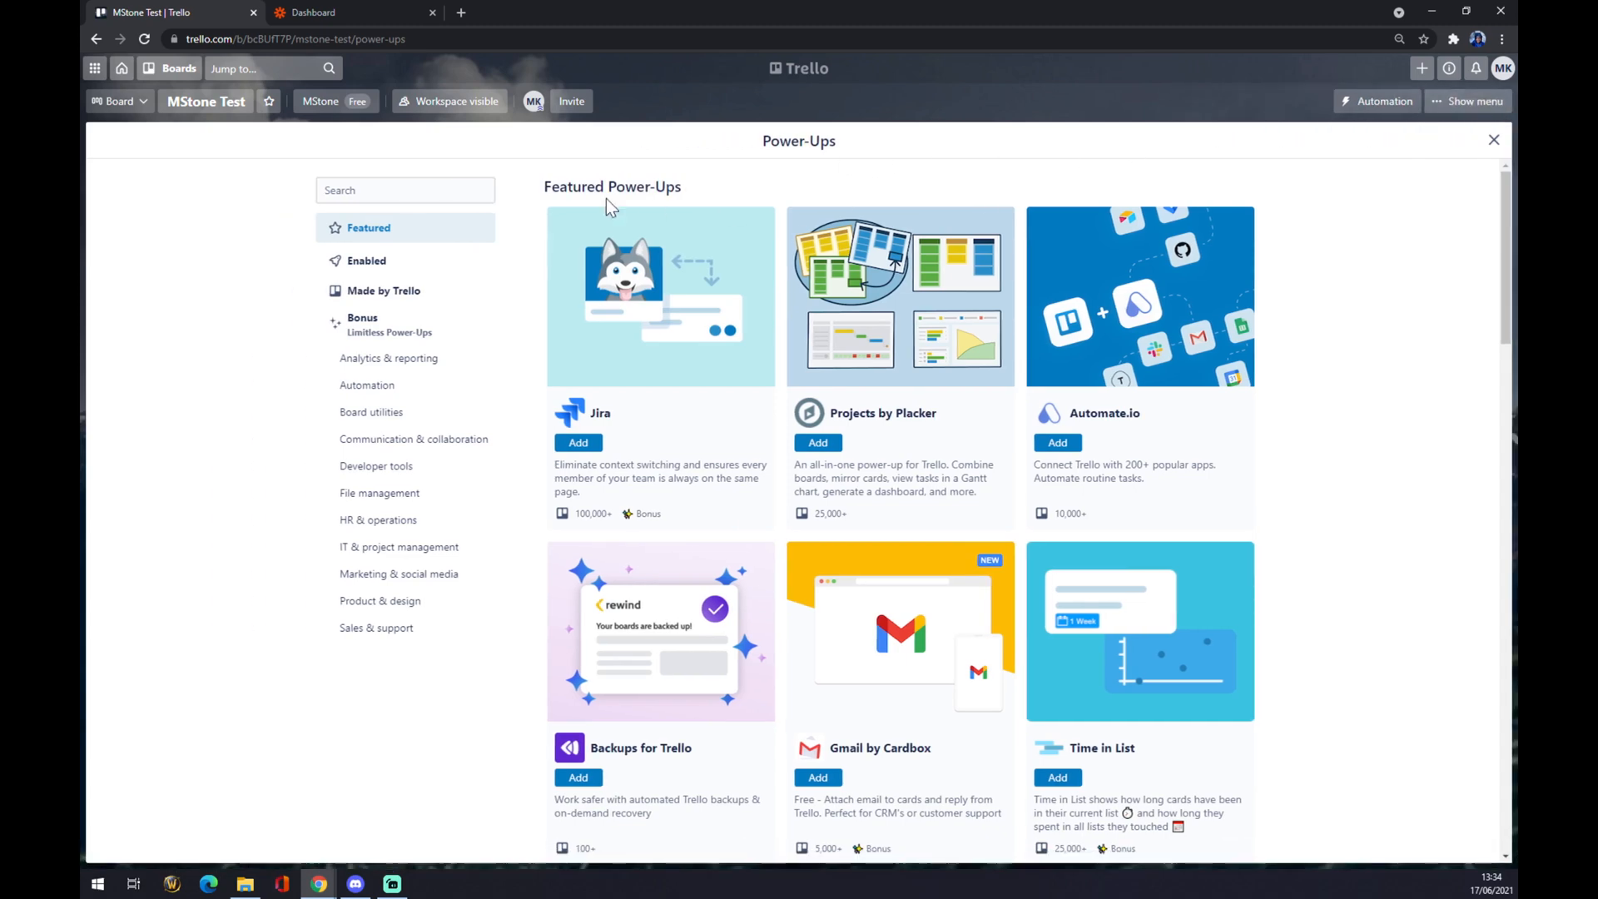
pyautogui.write('google sheets')
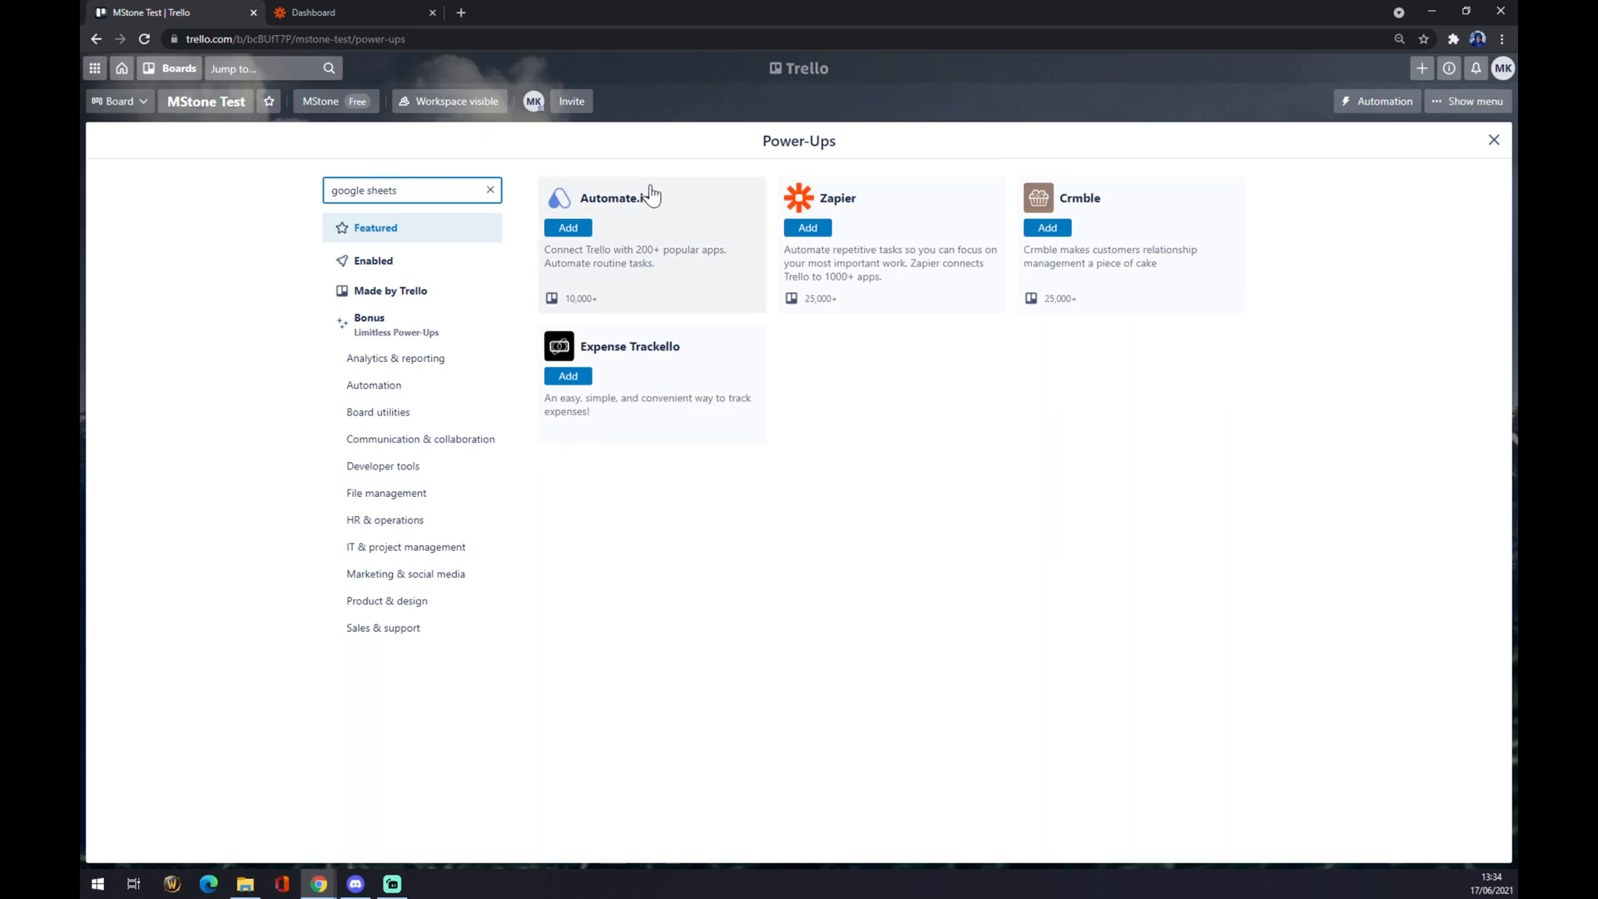
pyautogui.moveTo(578, 258)
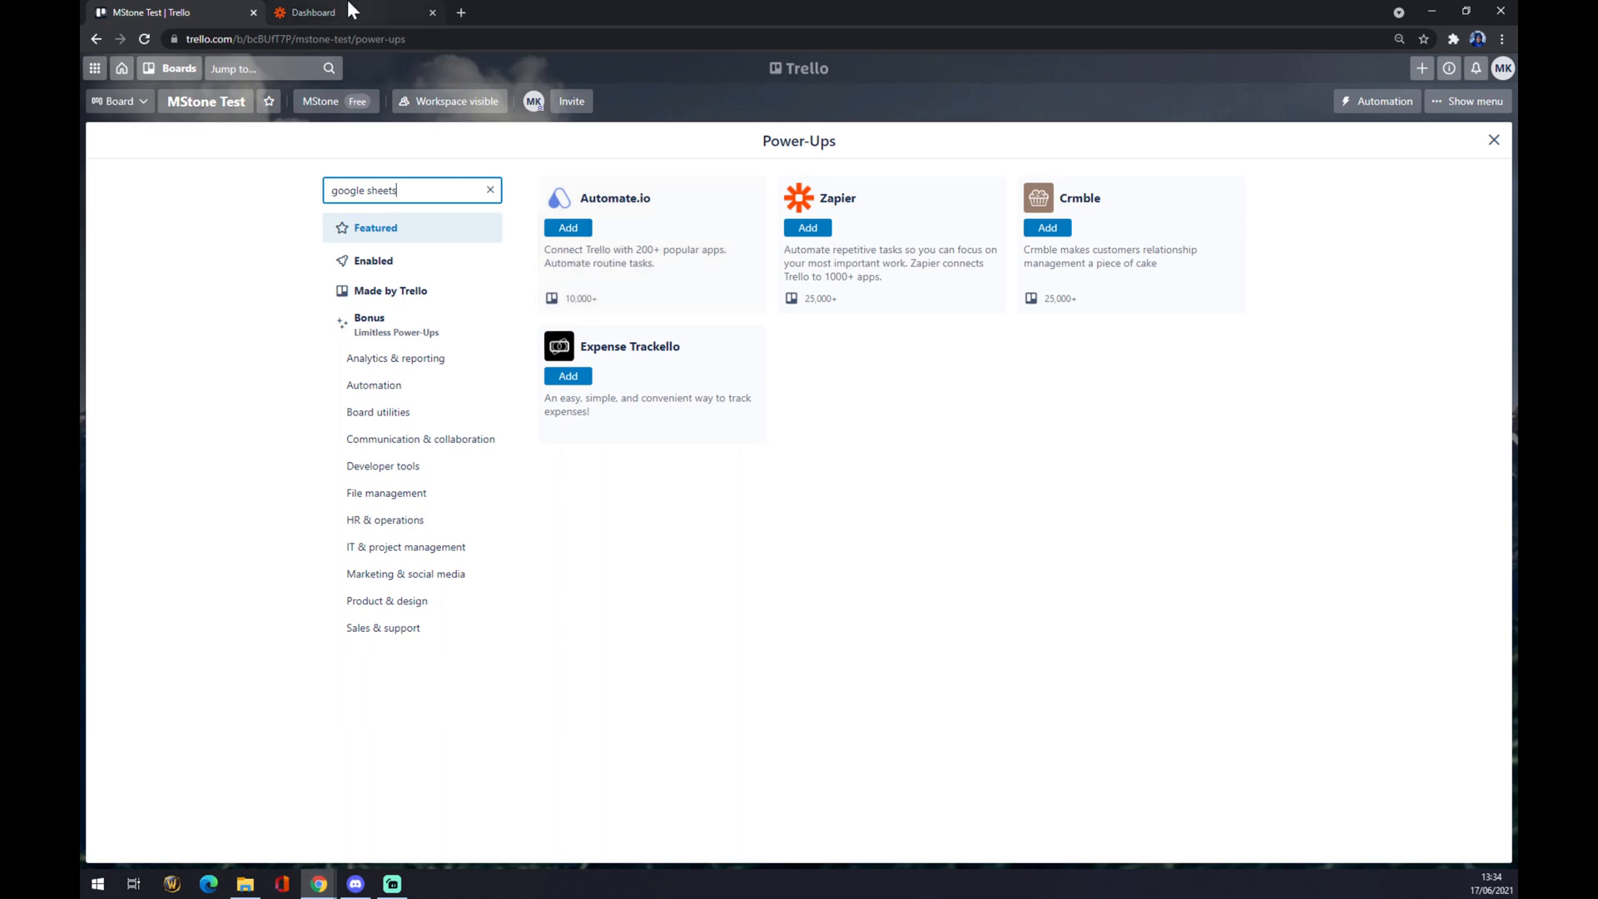
# Switch to the Zapier dashboard and begin a new zap.
pyautogui.click(311, 12)
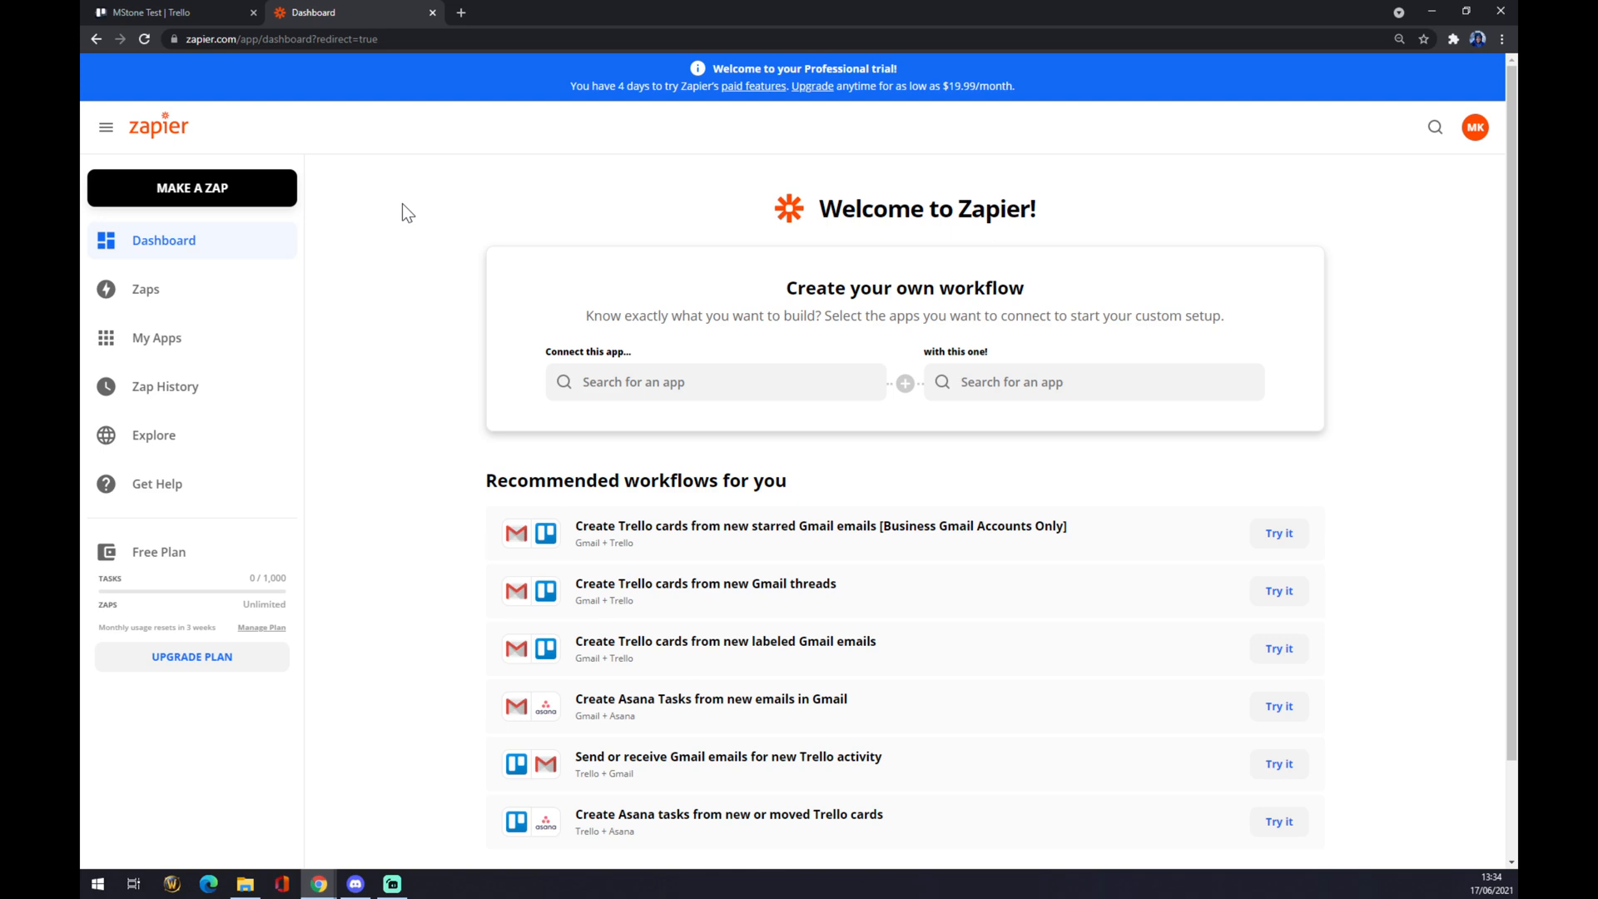
pyautogui.moveTo(173, 222)
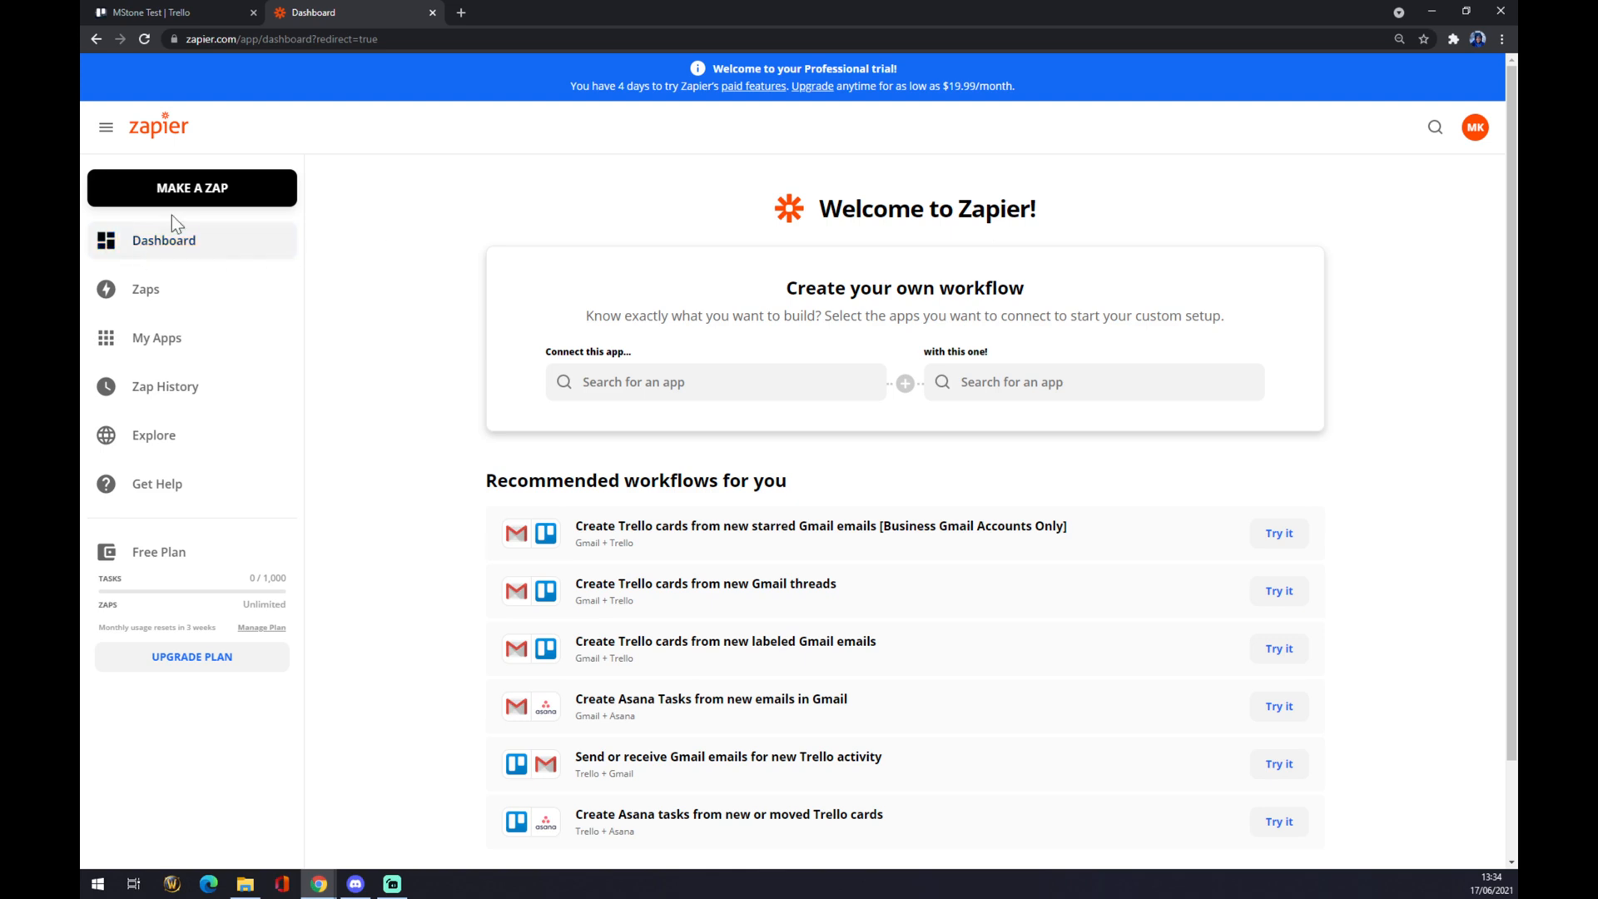
pyautogui.click(192, 187)
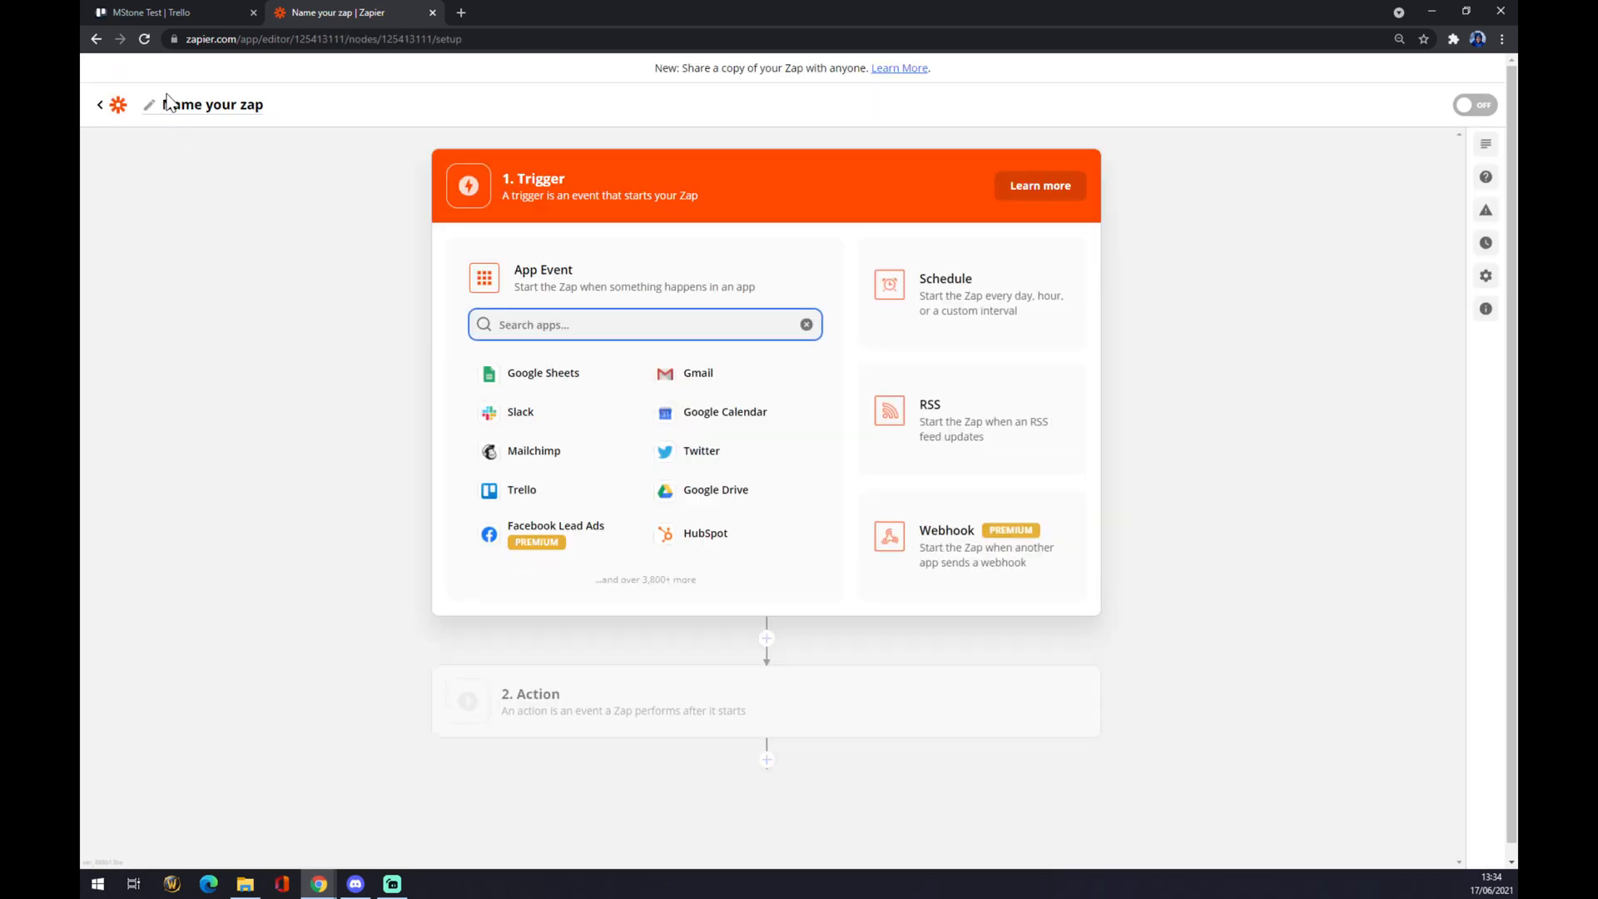
# Rename the new zap to 'trello to sheets'.
pyautogui.click(211, 104)
pyautogui.write('trello to sheets')
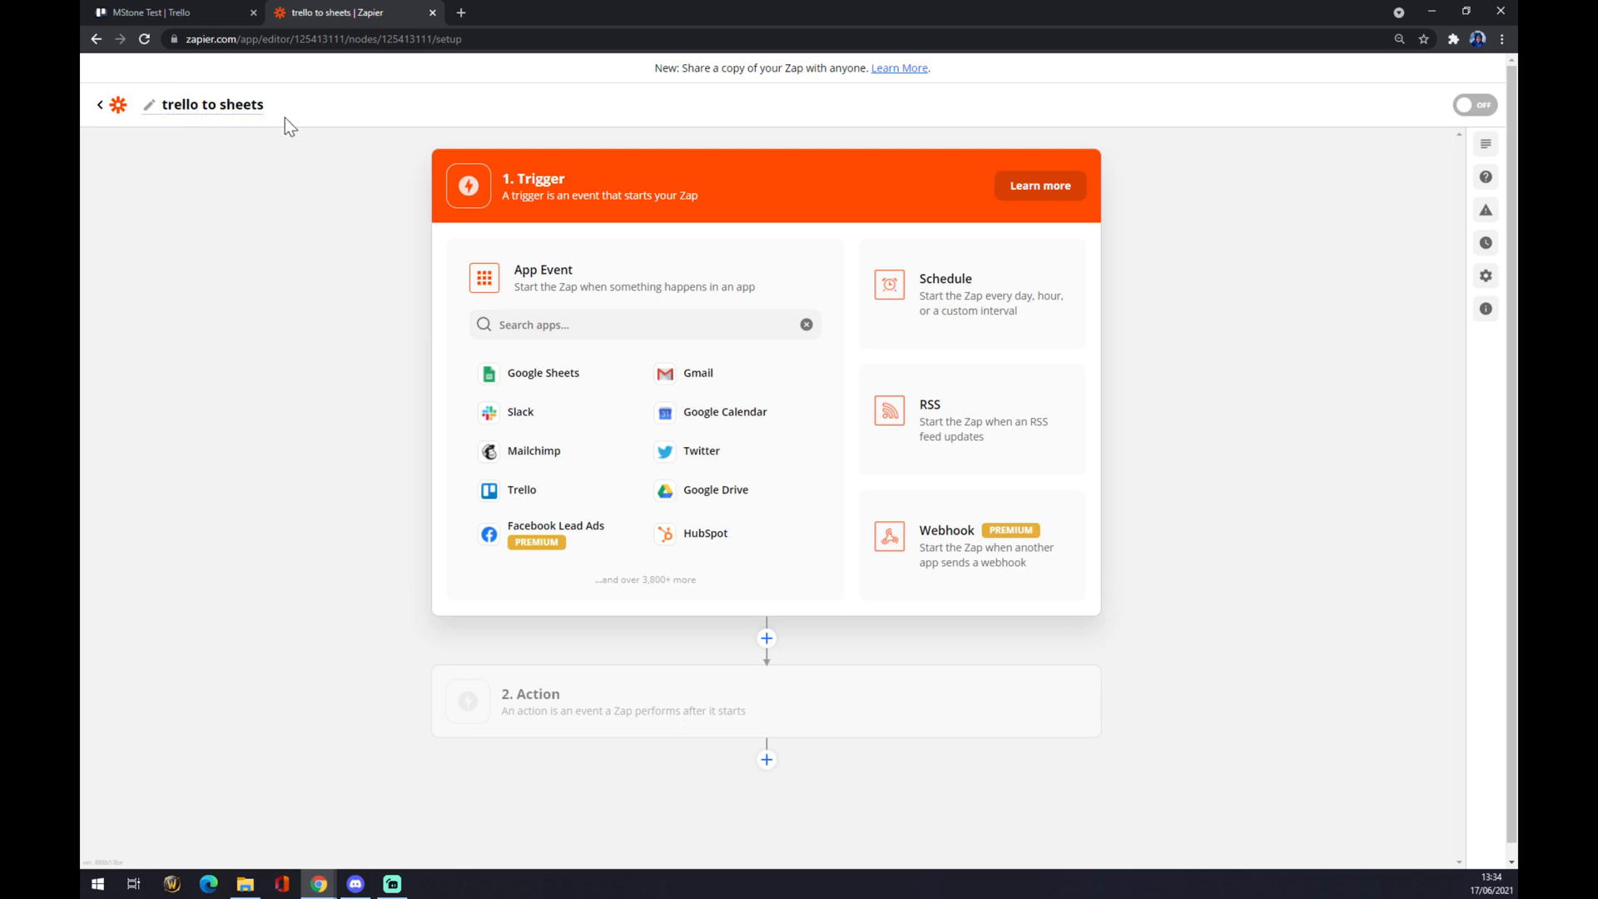
pyautogui.moveTo(299, 351)
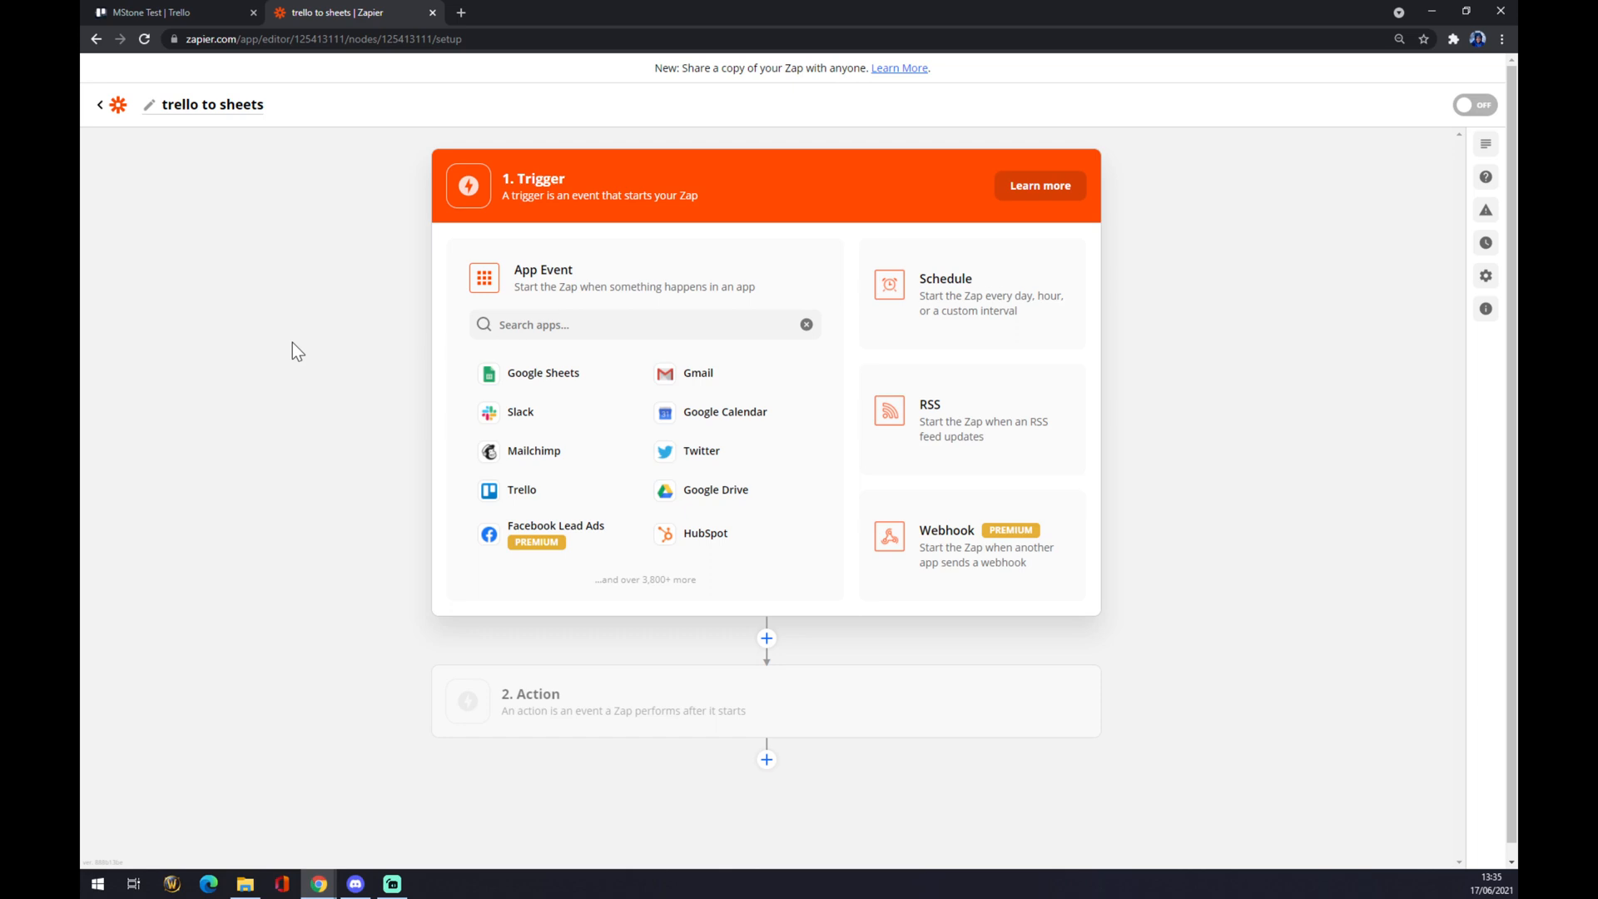
pyautogui.click(645, 324)
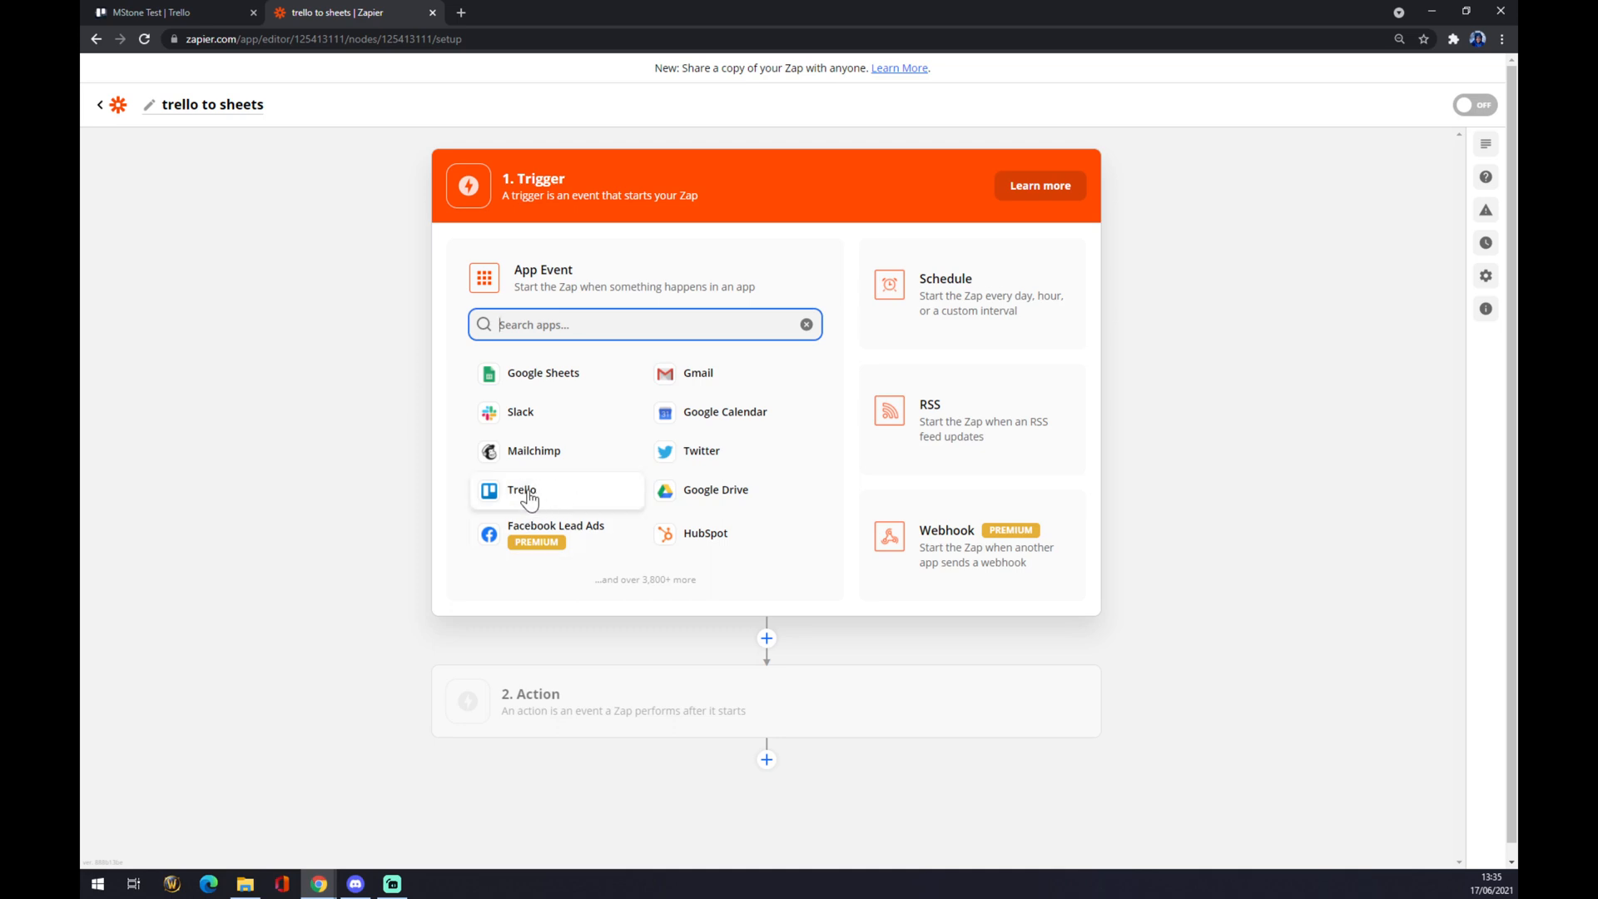
# Choose Trello as the trigger app with the New Member on Card event.
pyautogui.write('tre')
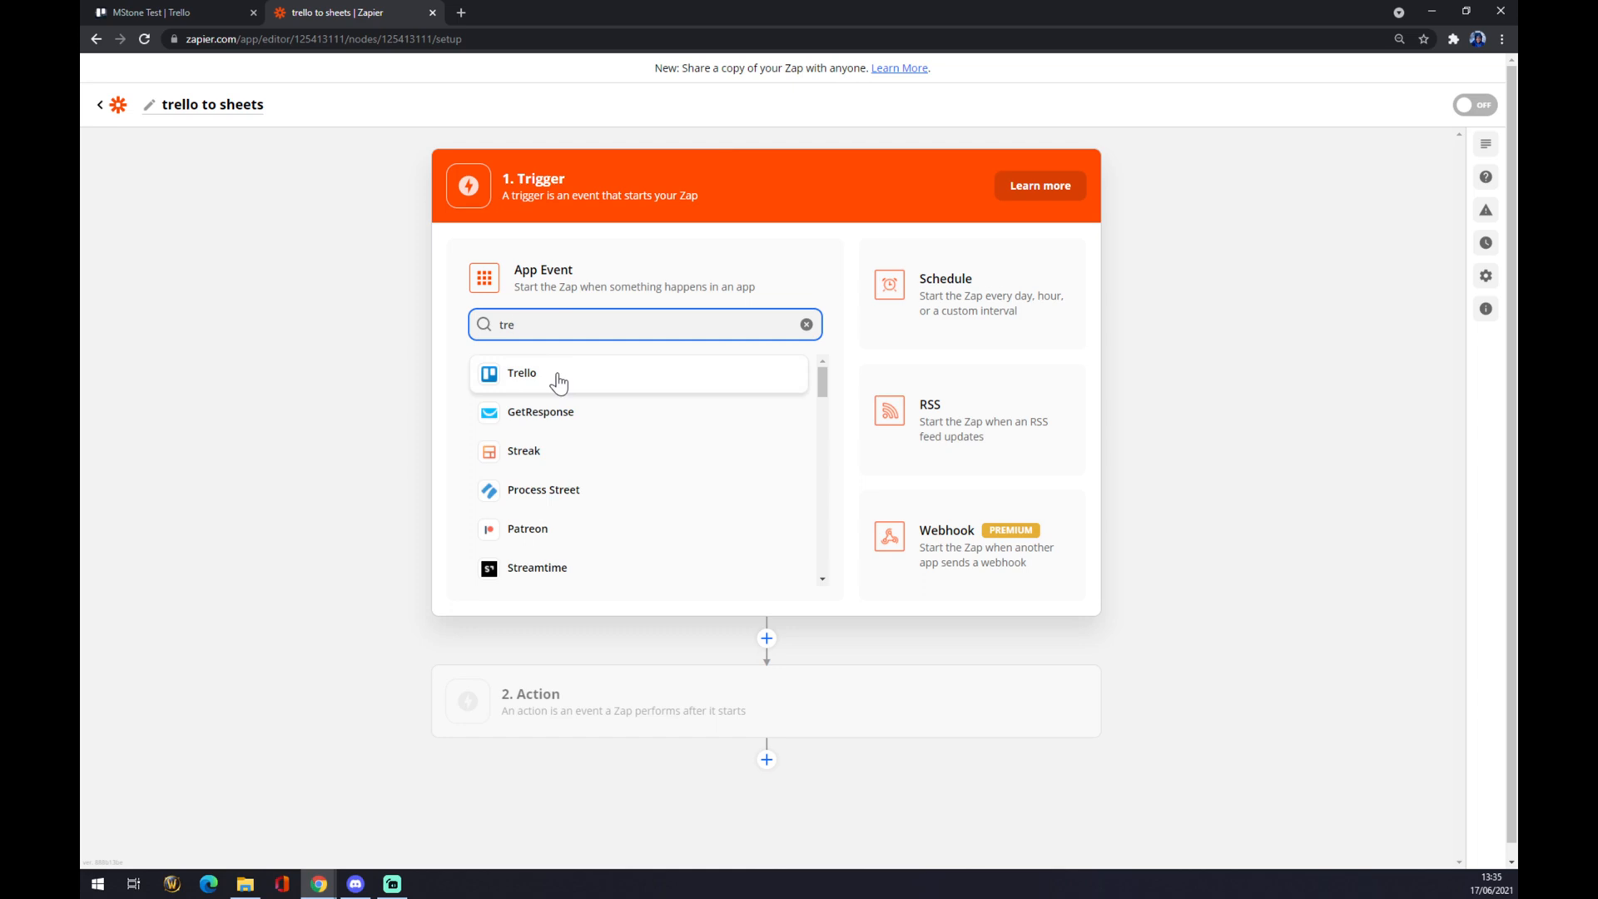
pyautogui.click(521, 372)
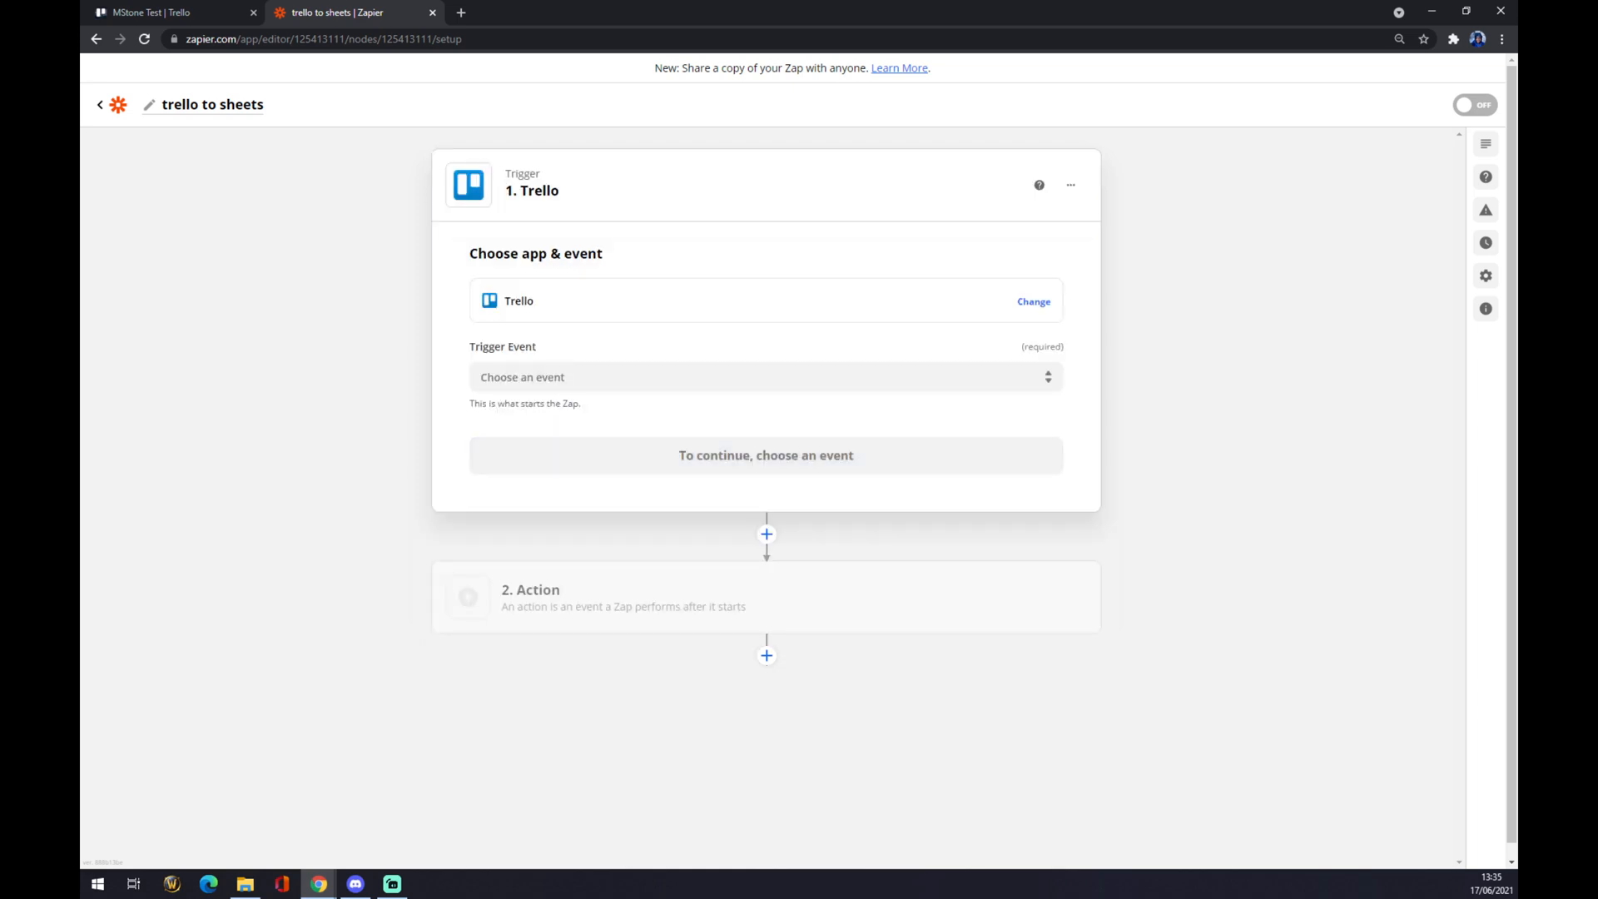
pyautogui.click(764, 377)
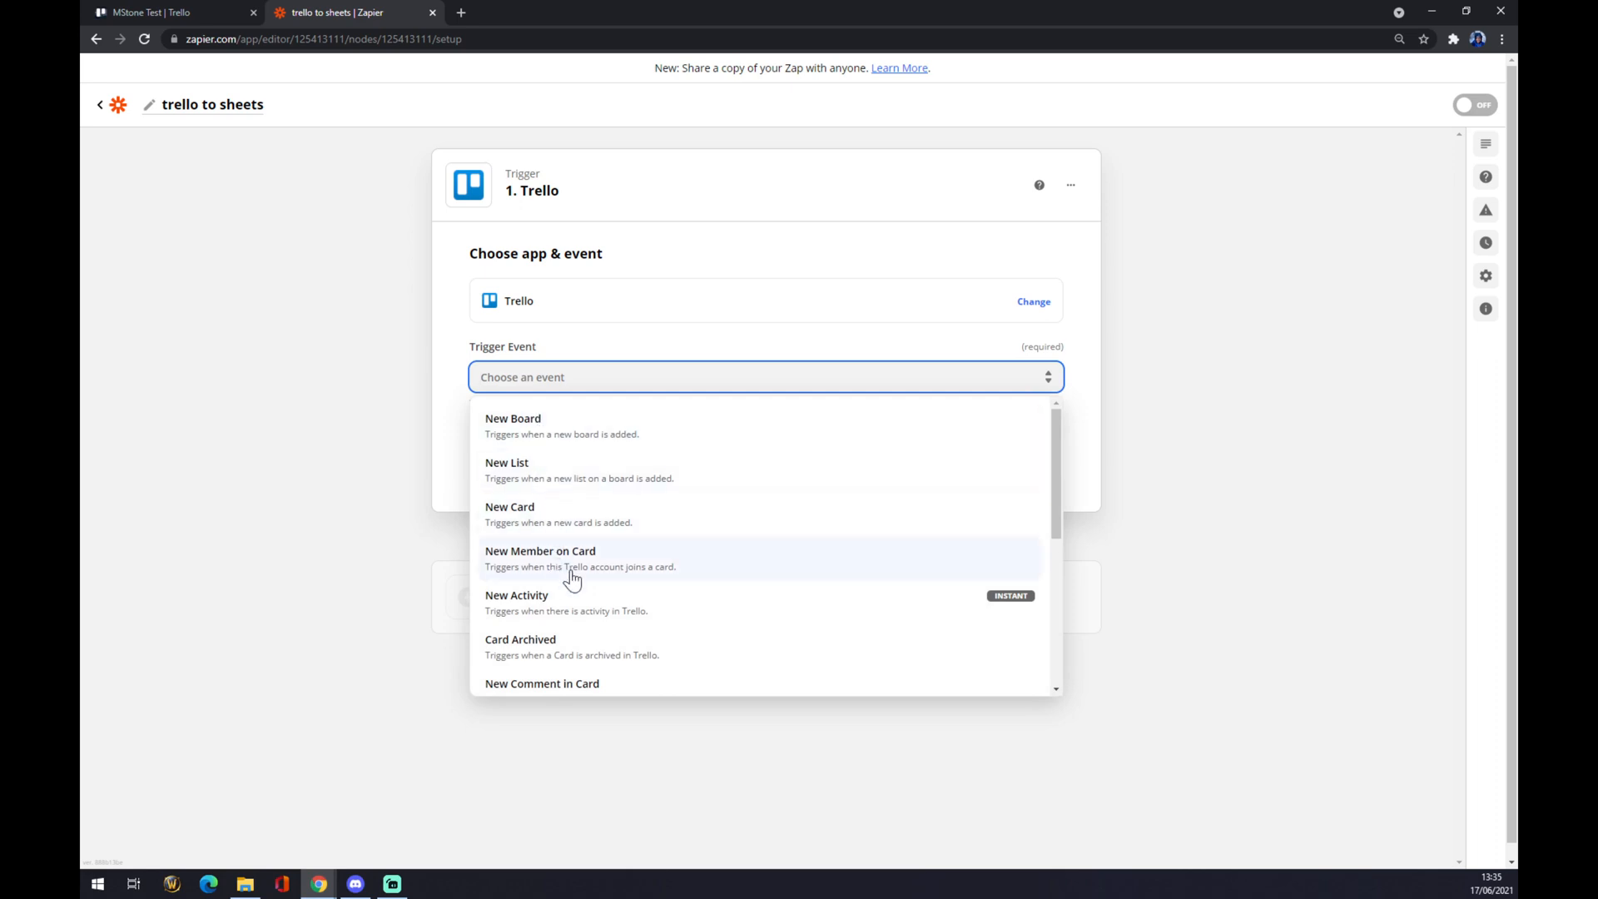
pyautogui.click(540, 559)
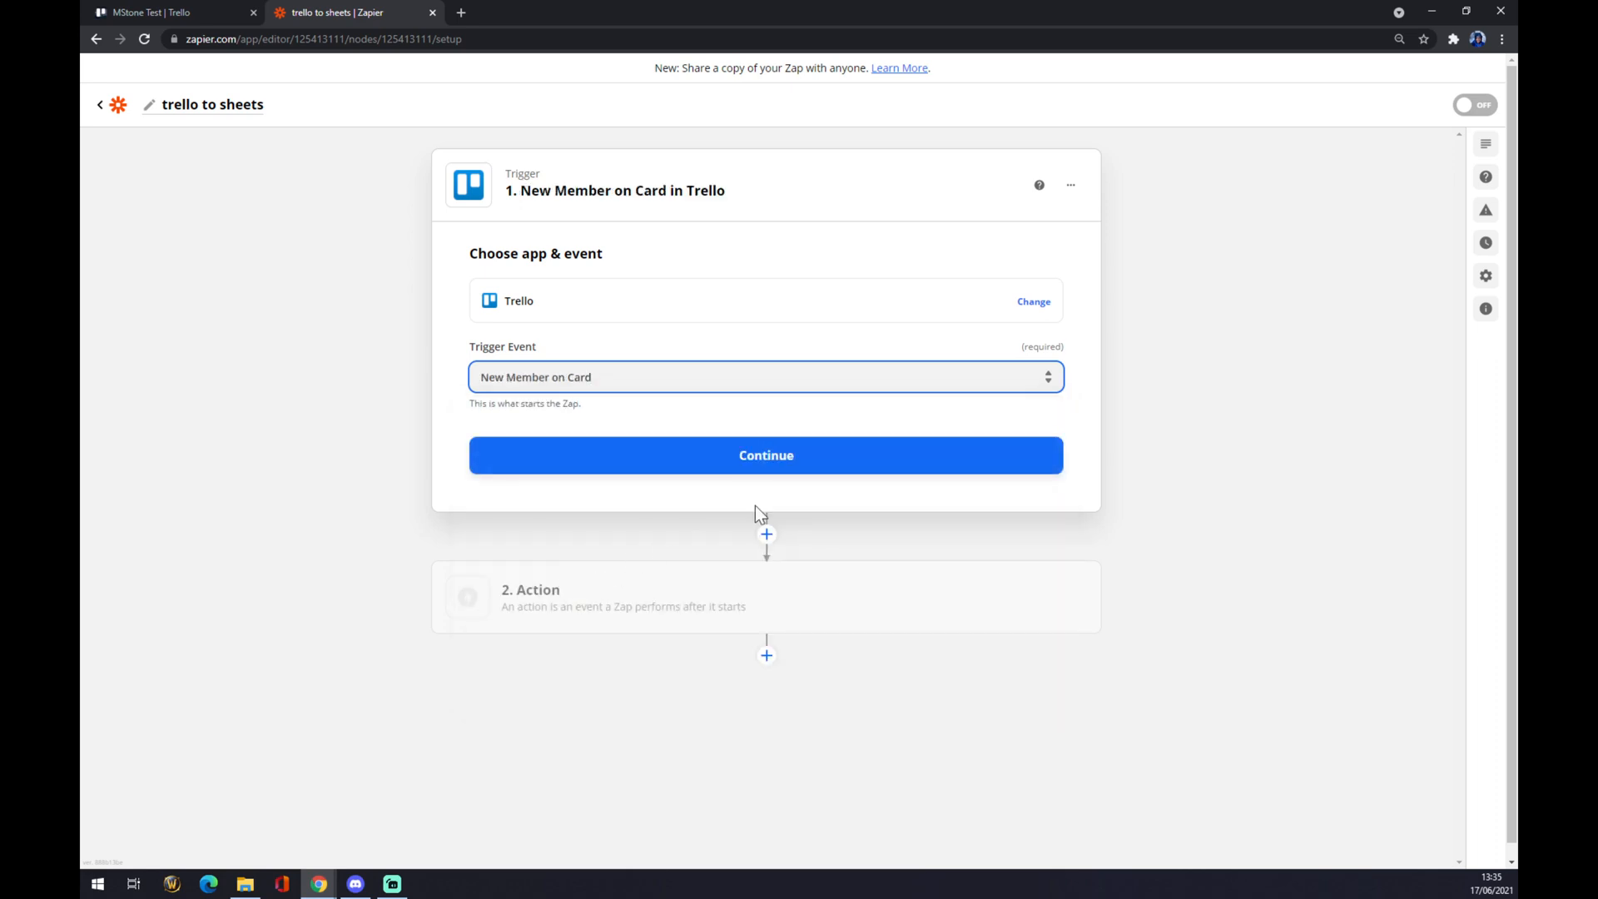
pyautogui.click(766, 455)
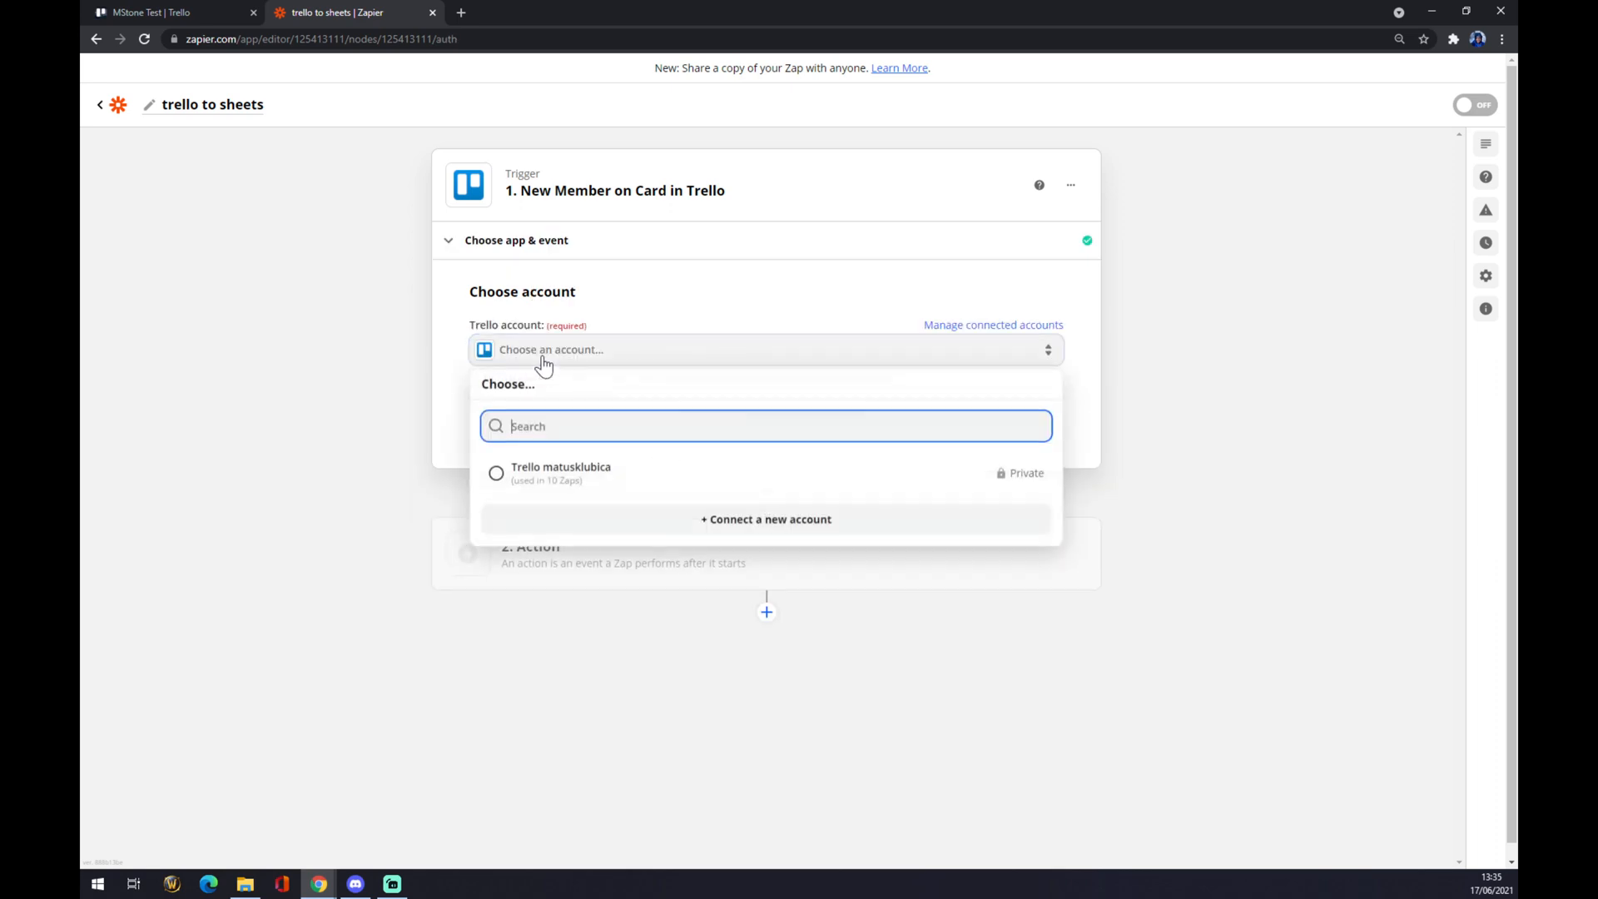
# Use the matusklubica Trello account and MStone Test board for the trigger.
pyautogui.click(496, 472)
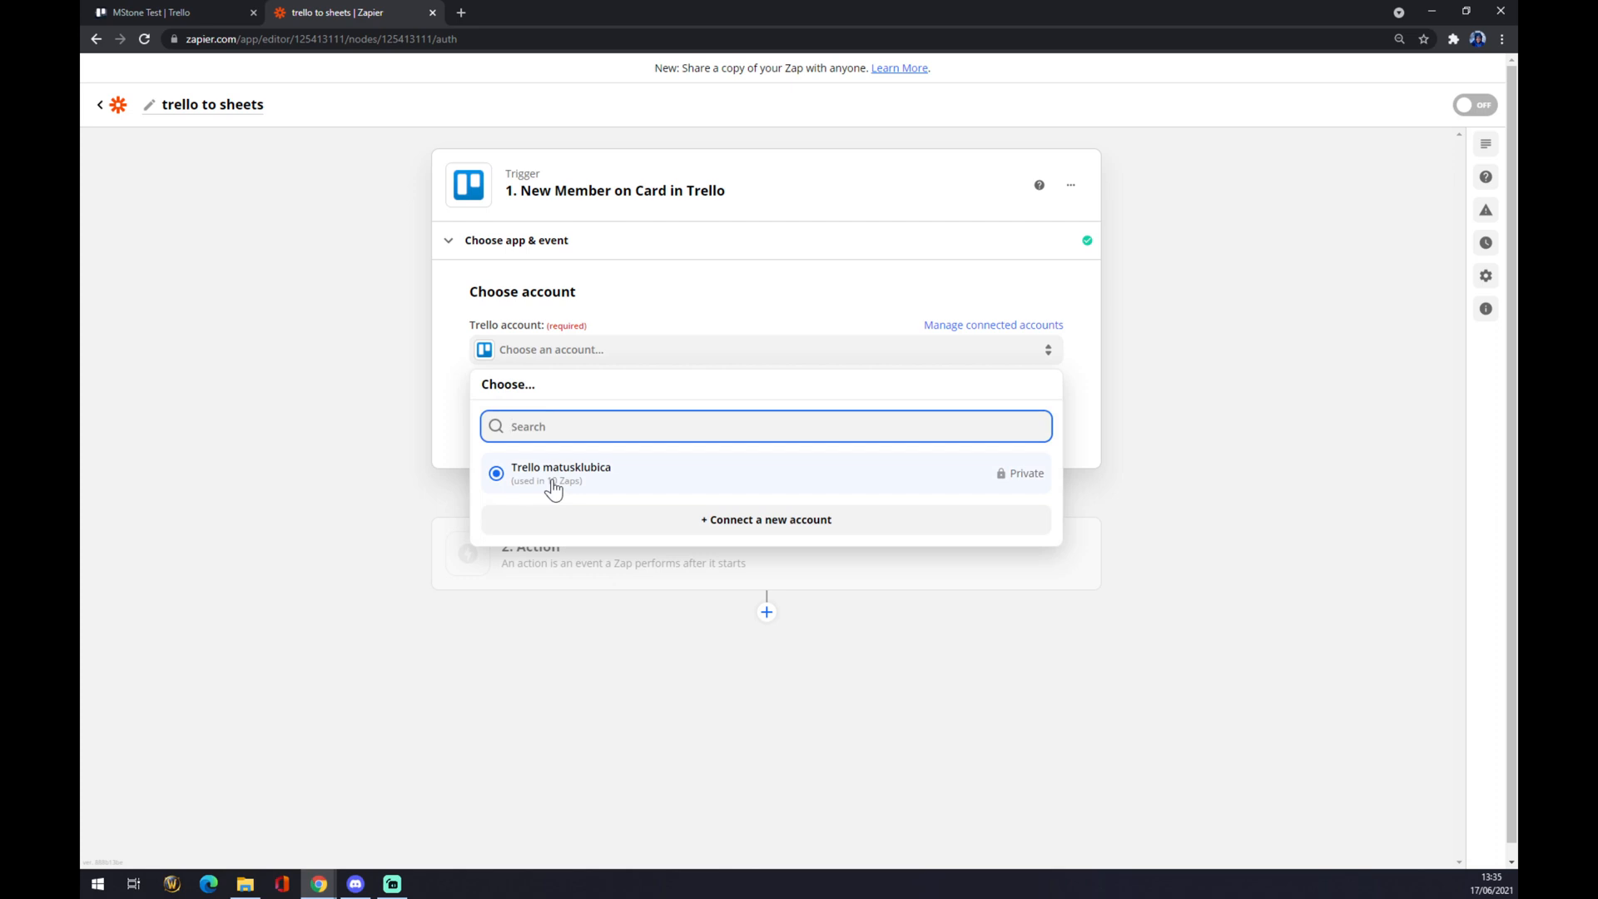
pyautogui.click(560, 473)
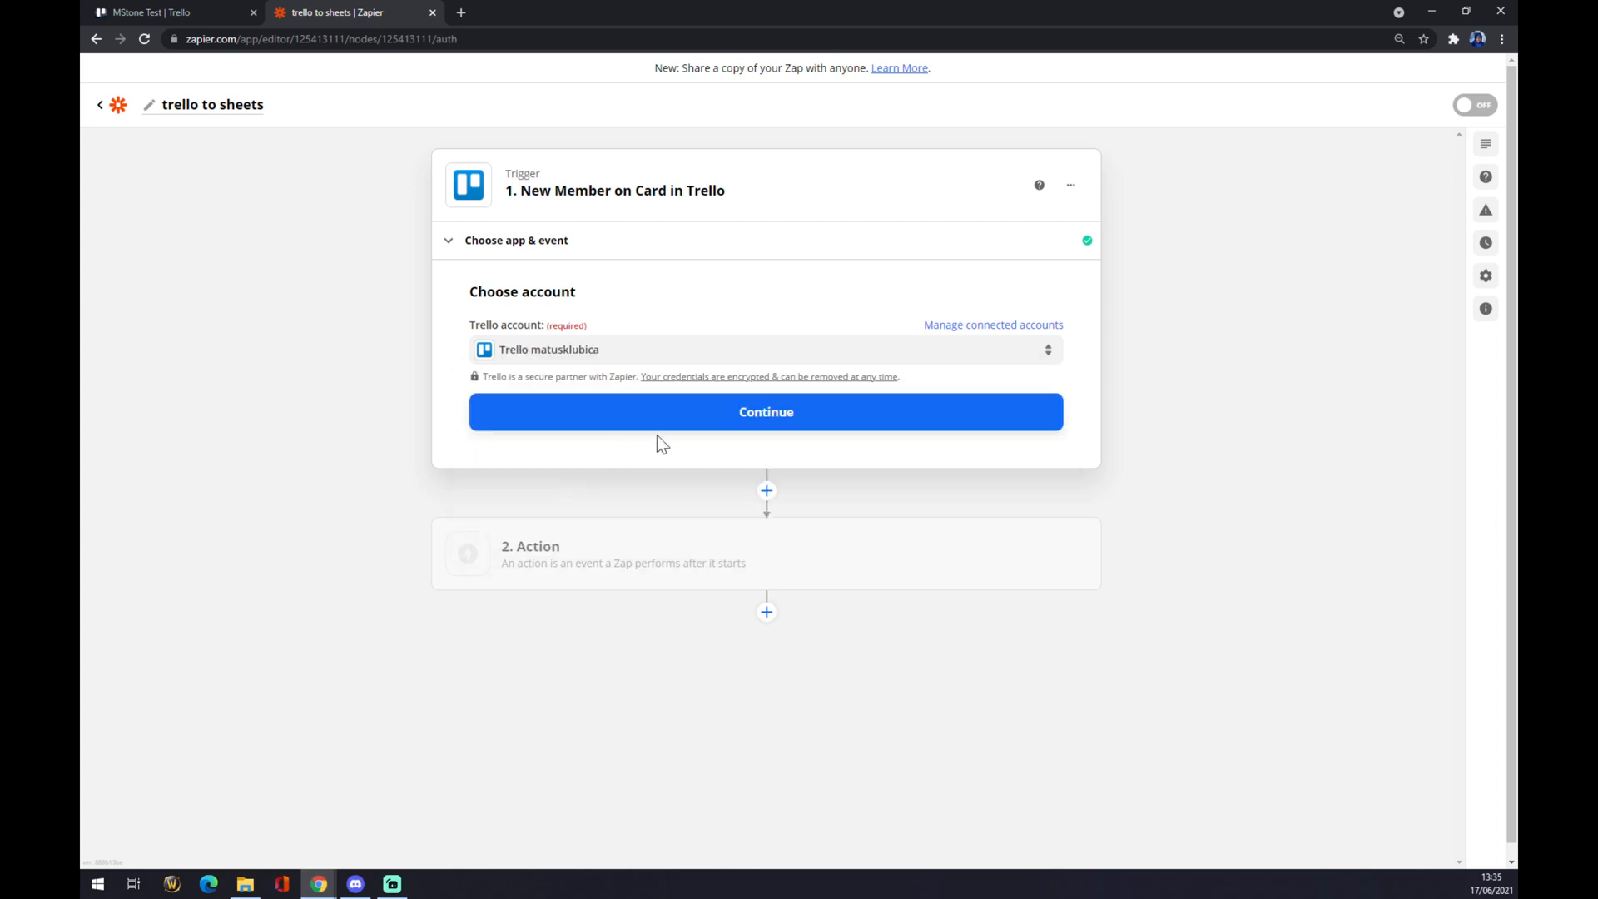
pyautogui.click(766, 413)
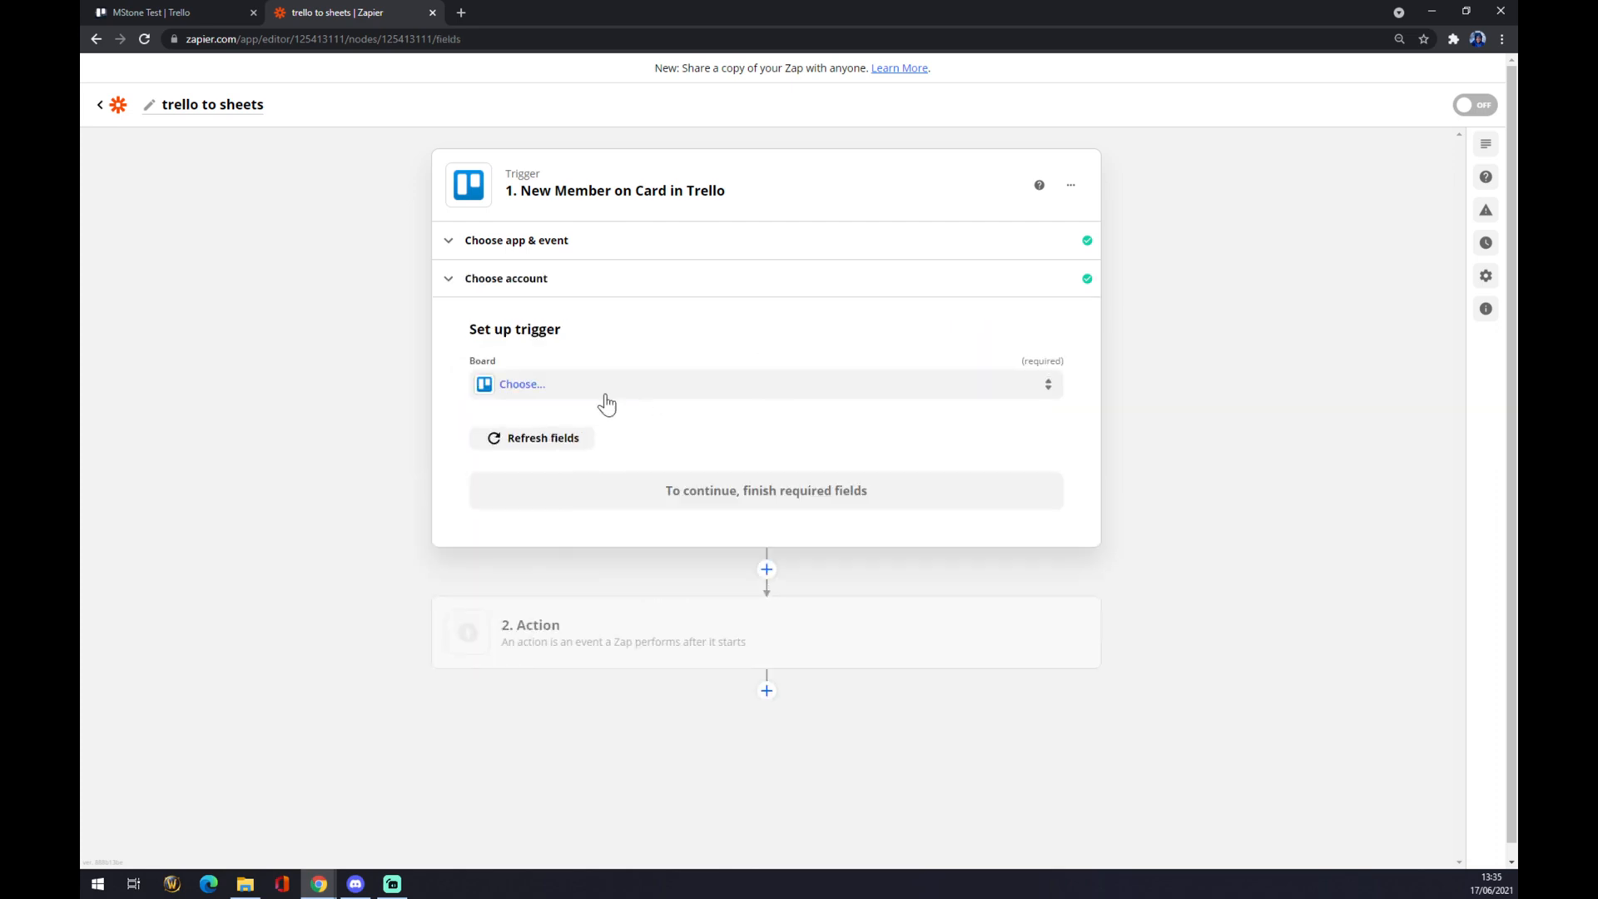
pyautogui.click(764, 383)
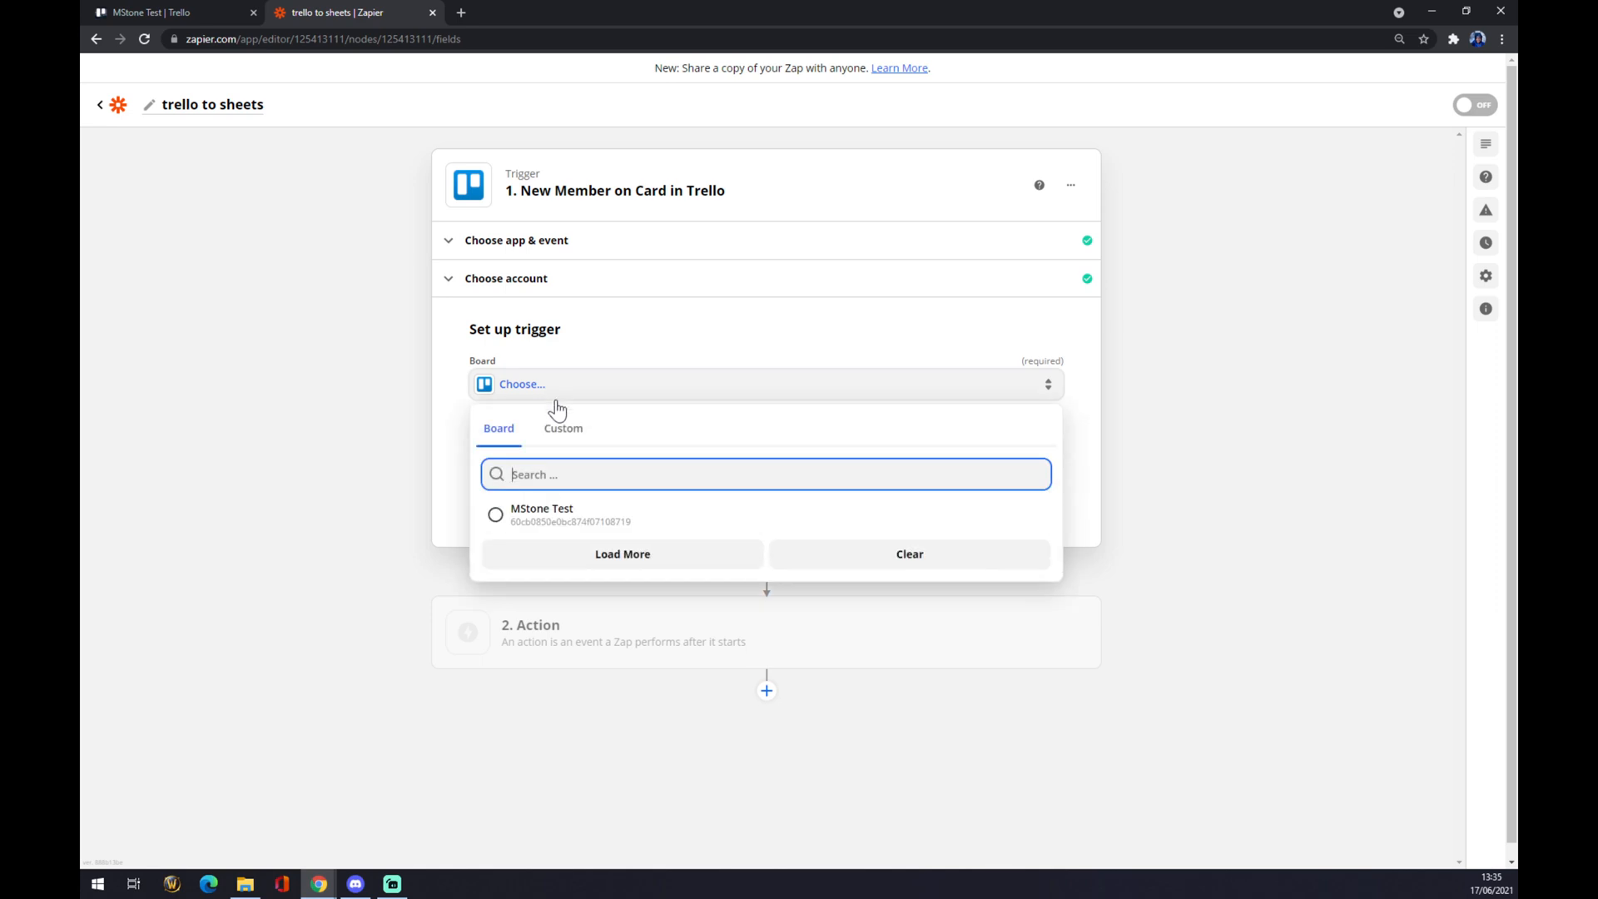
pyautogui.moveTo(566, 515)
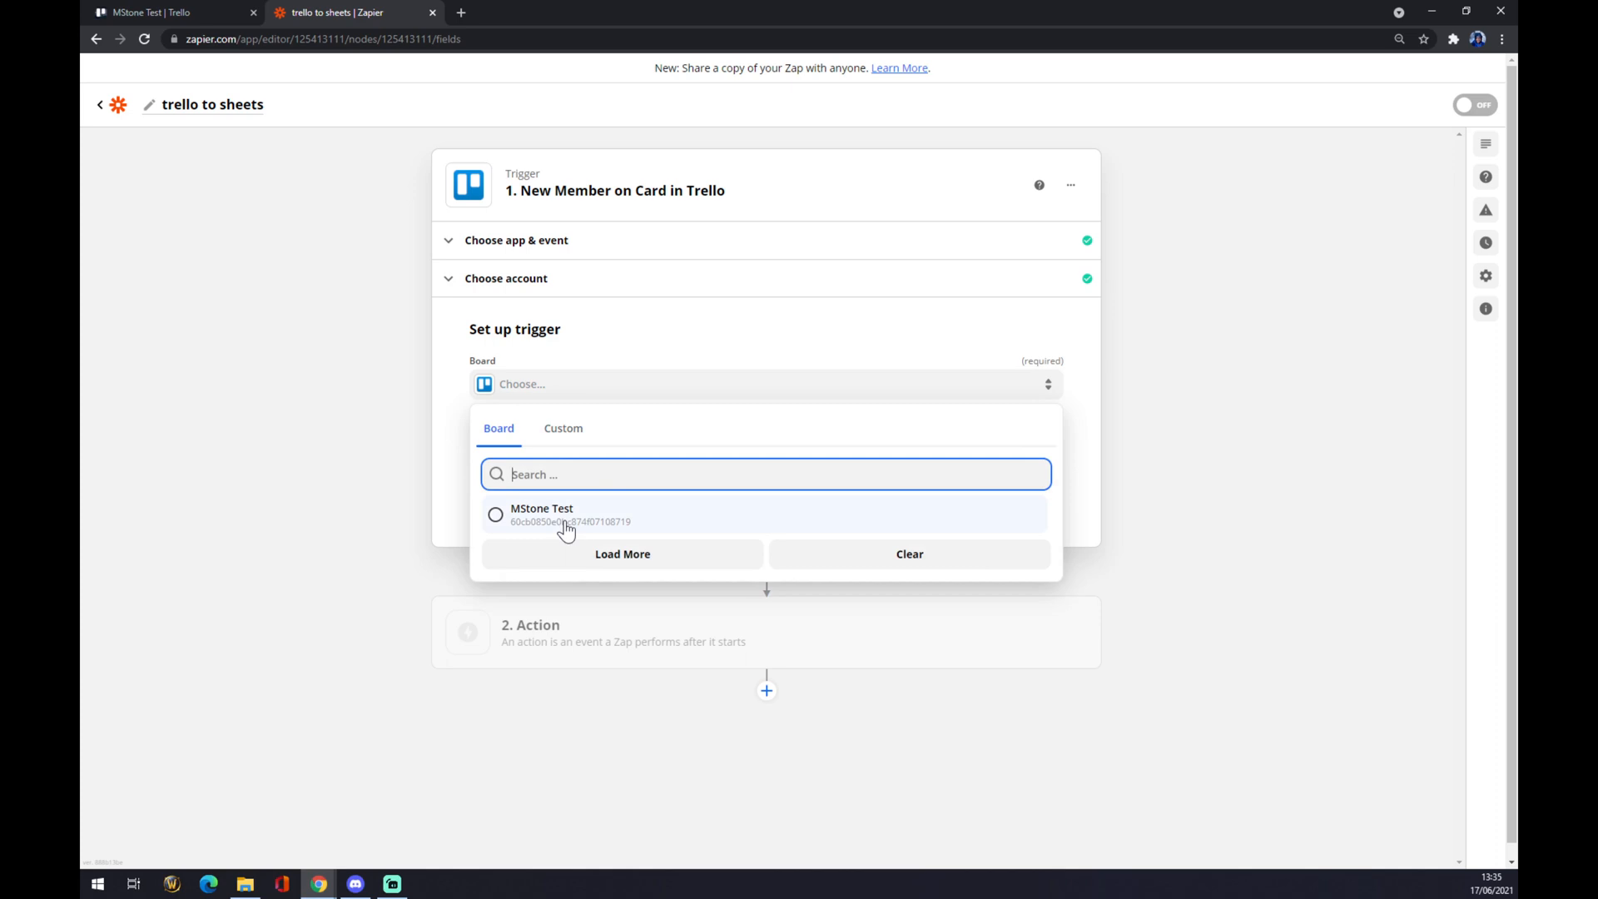
pyautogui.click(541, 514)
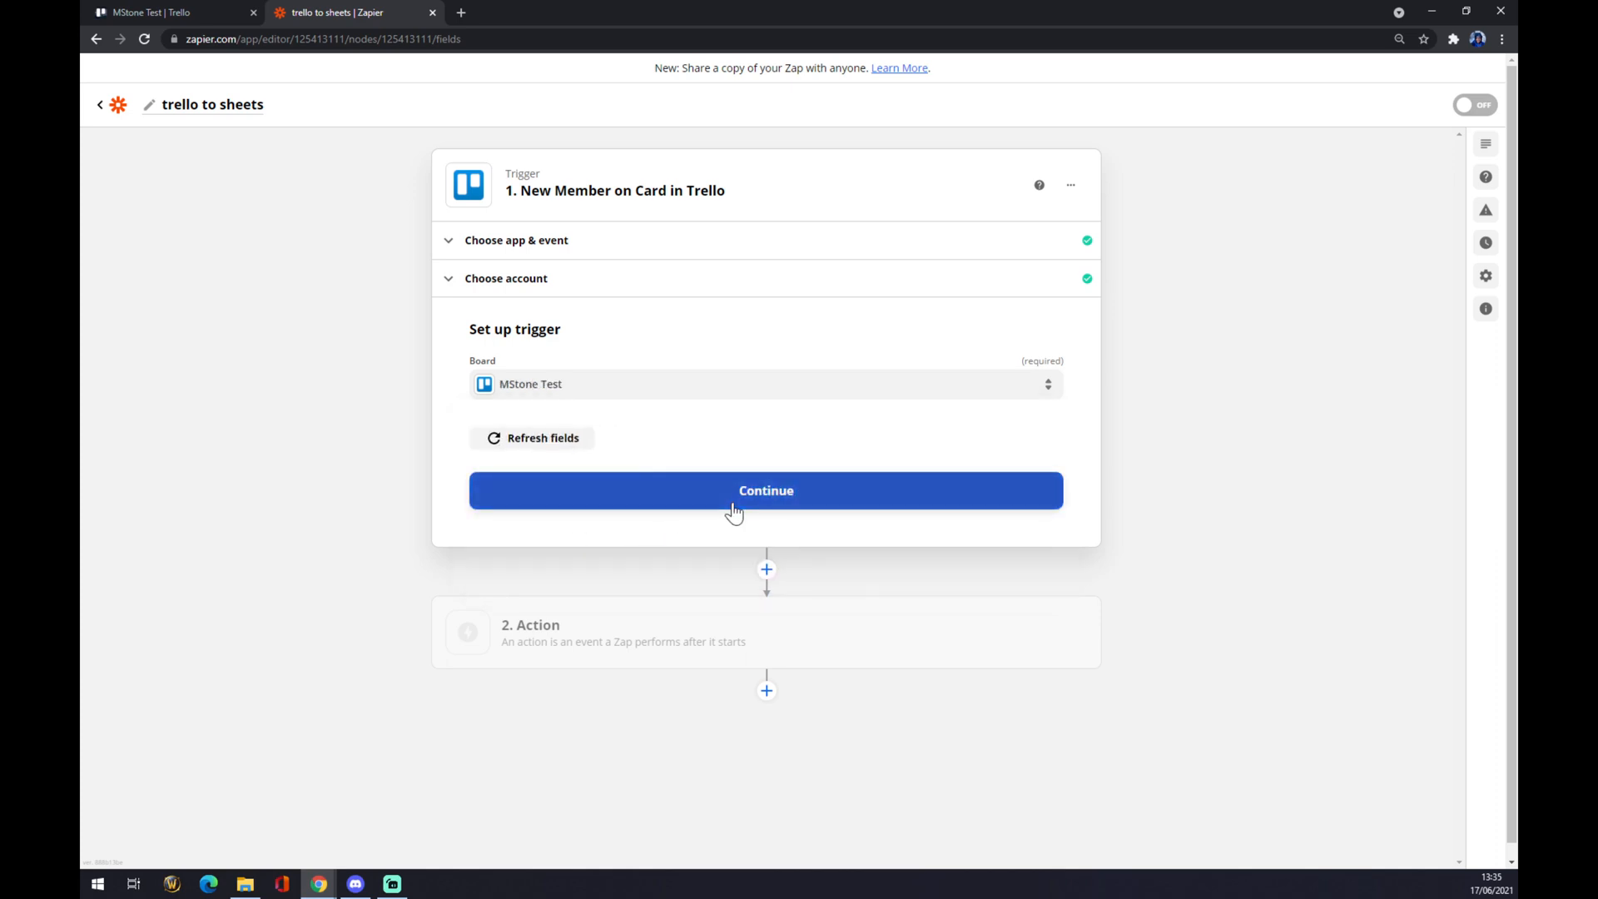
pyautogui.click(766, 490)
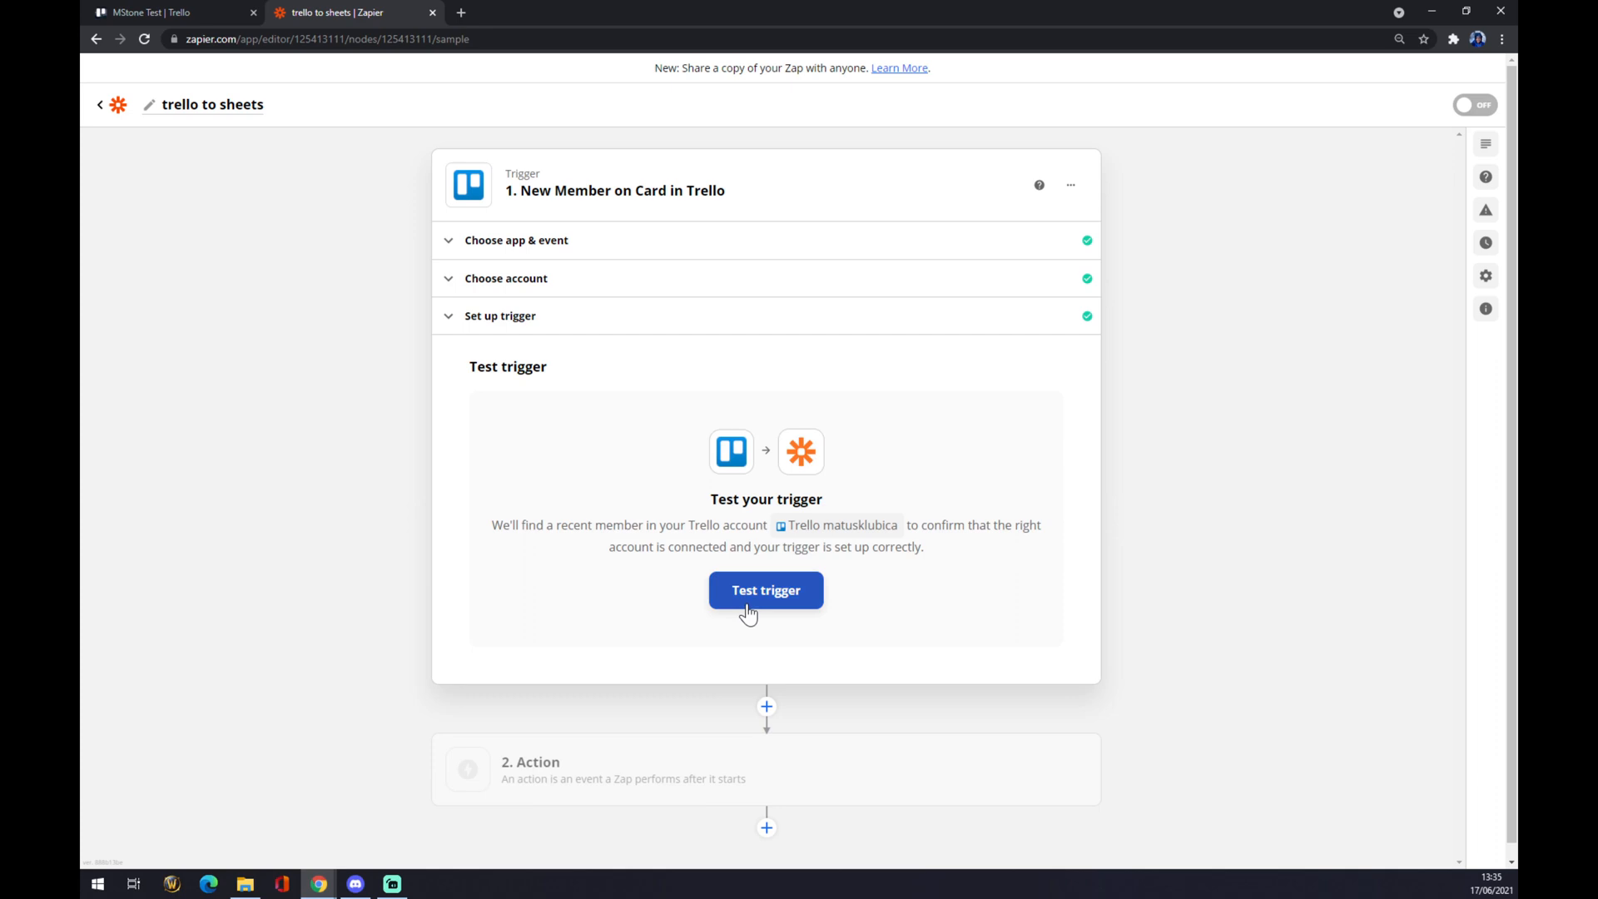
# Expand the 2. Action step to show its app picker.
pyautogui.scroll(-3)
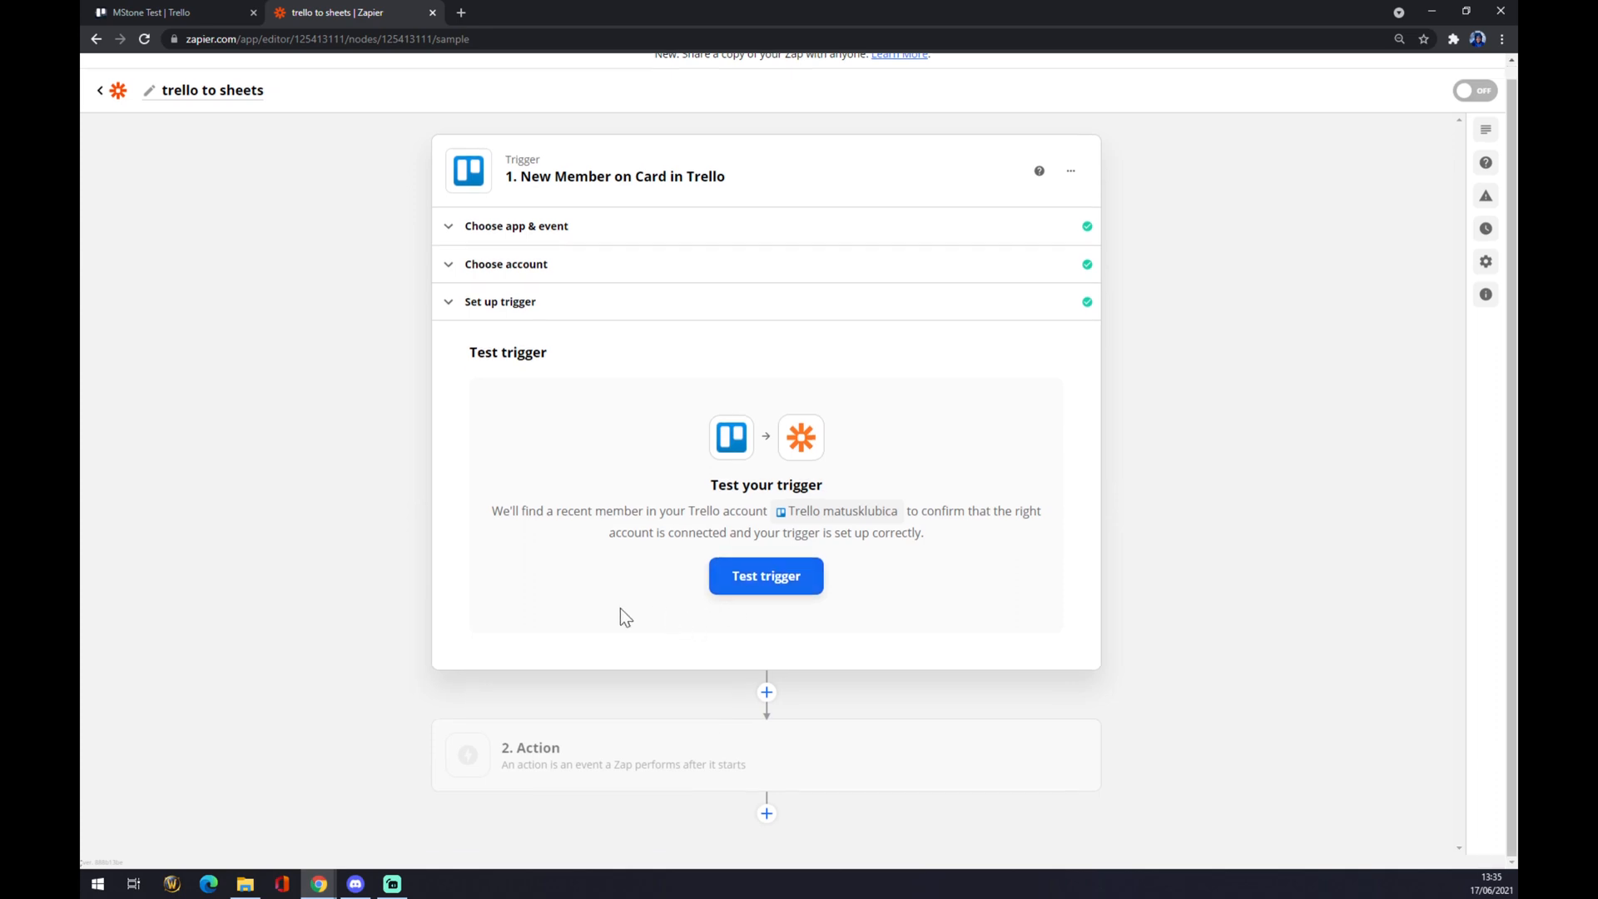
pyautogui.click(765, 755)
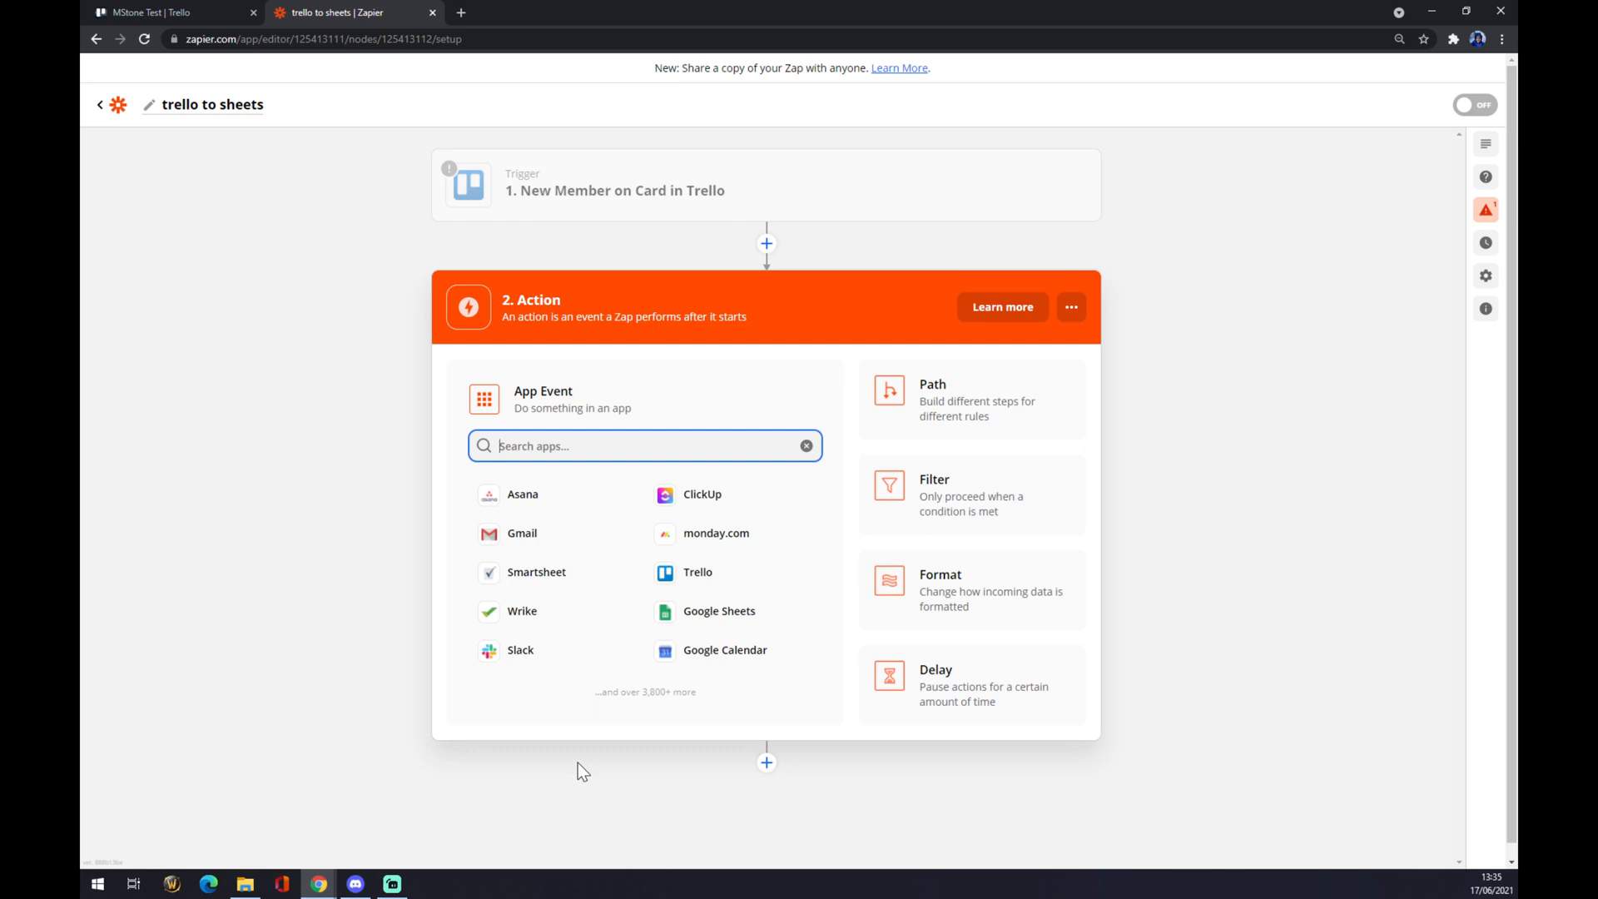
pyautogui.moveTo(582, 744)
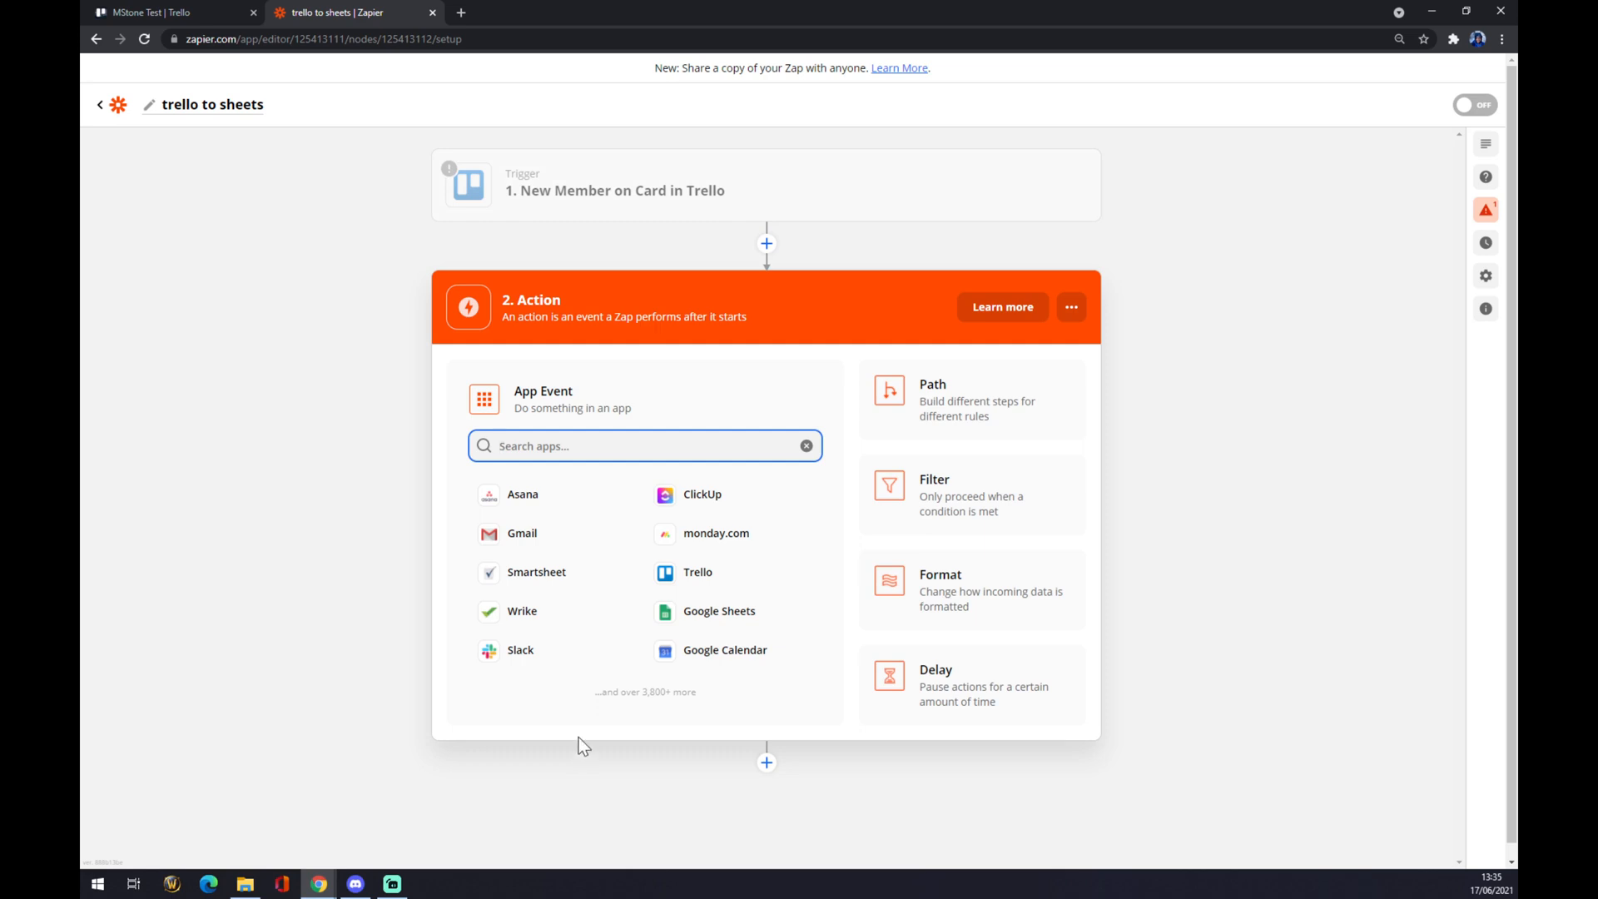
# Set the action to Google Sheets with the Update Spreadsheet Row event.
pyautogui.write('shee')
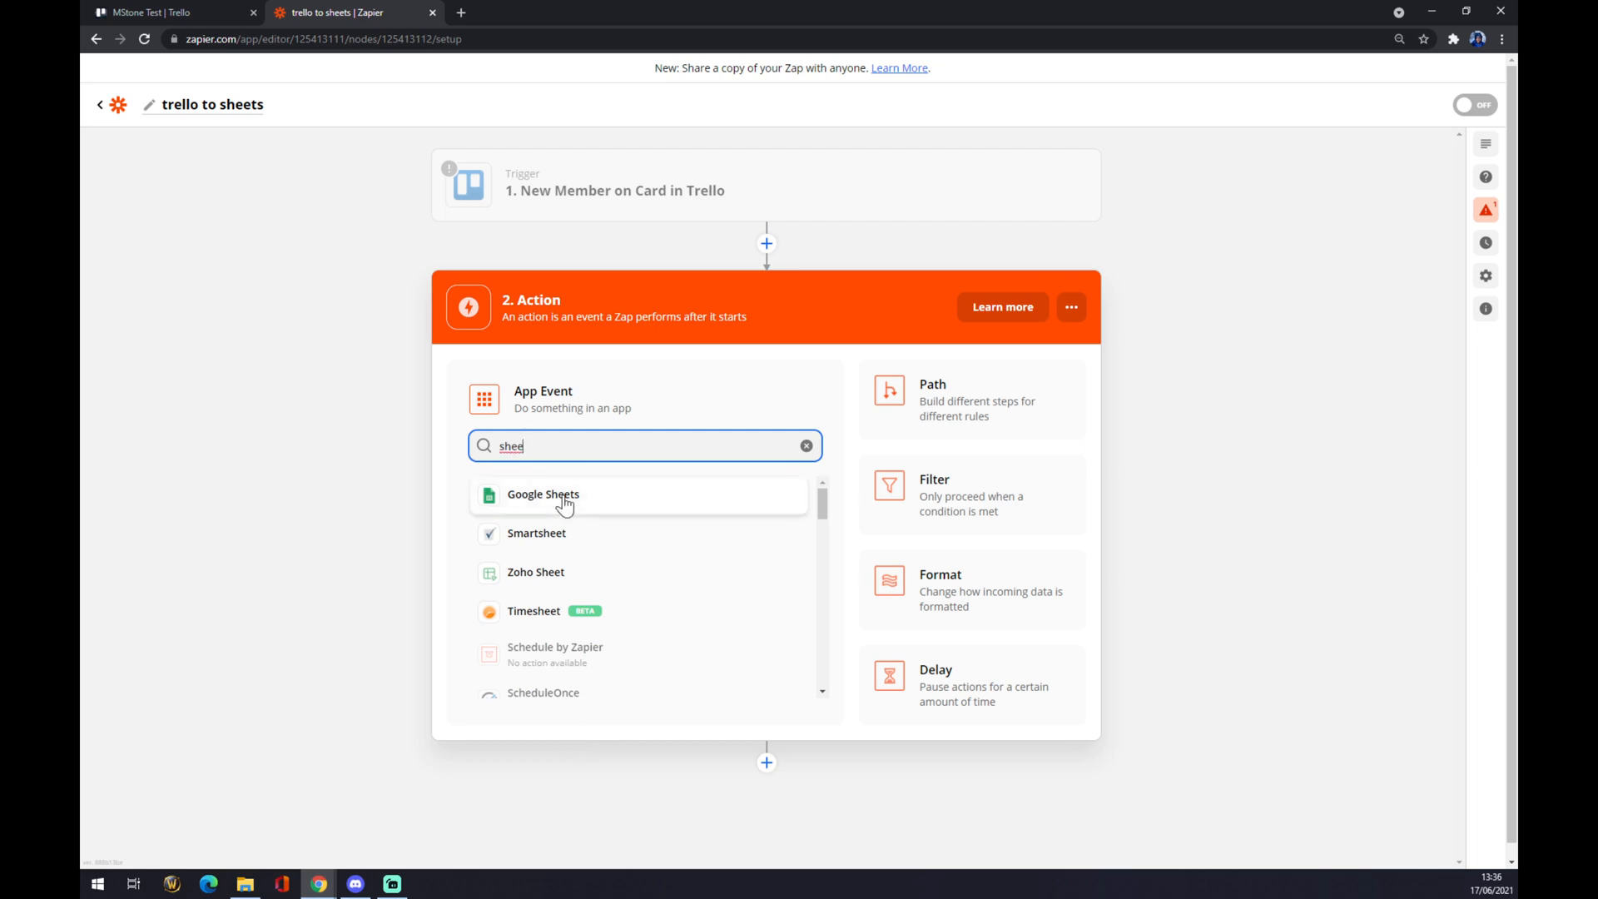
pyautogui.click(542, 494)
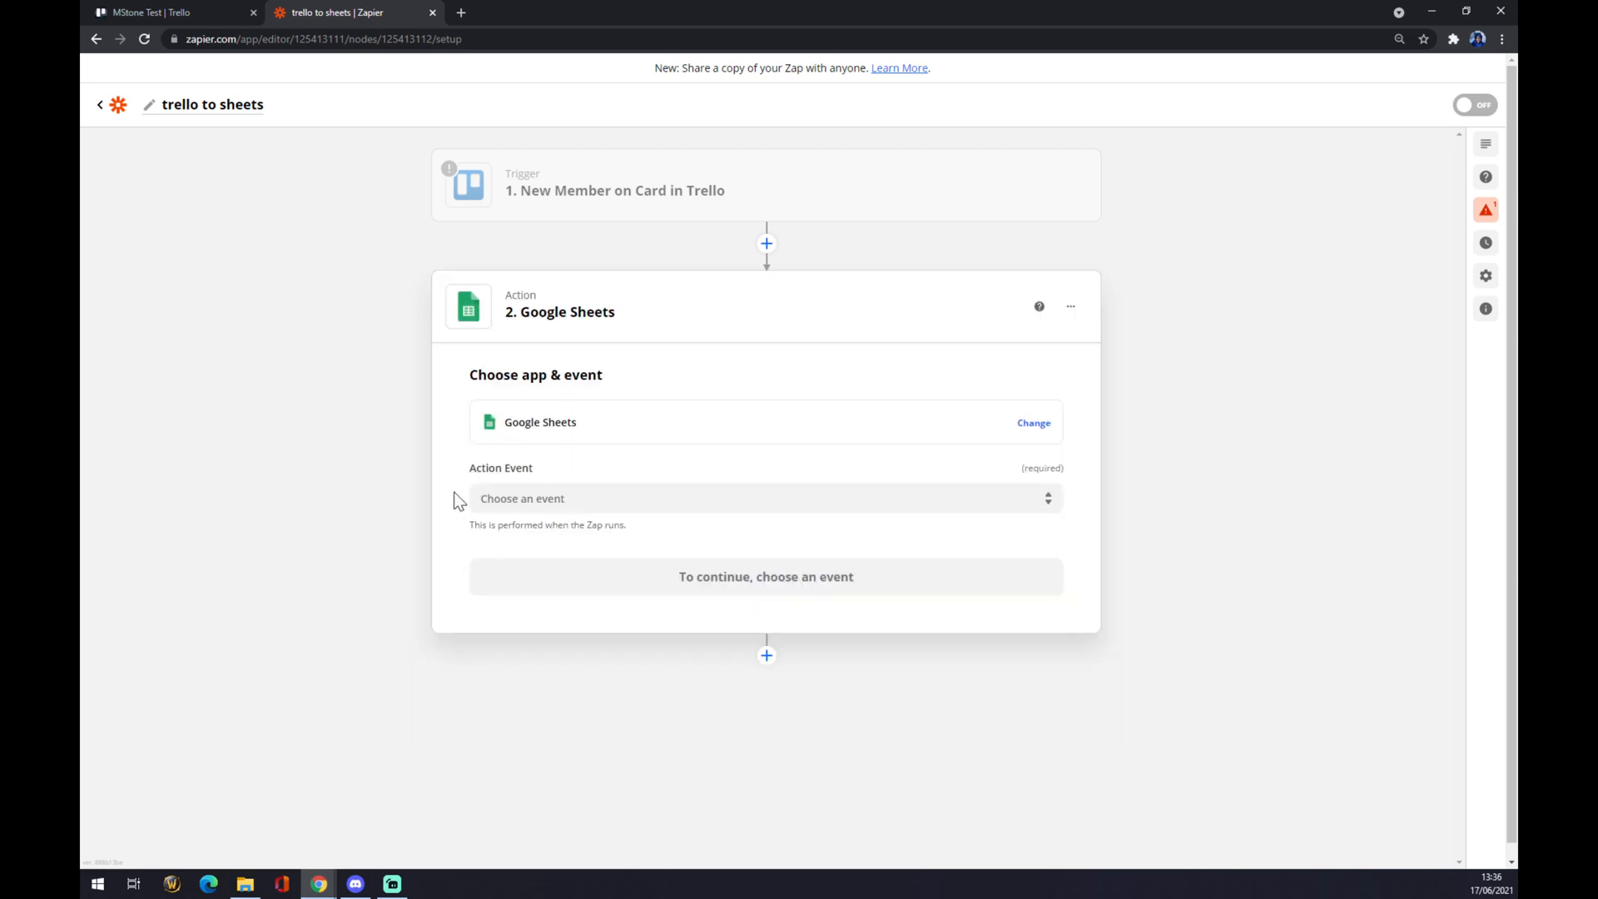
pyautogui.click(764, 499)
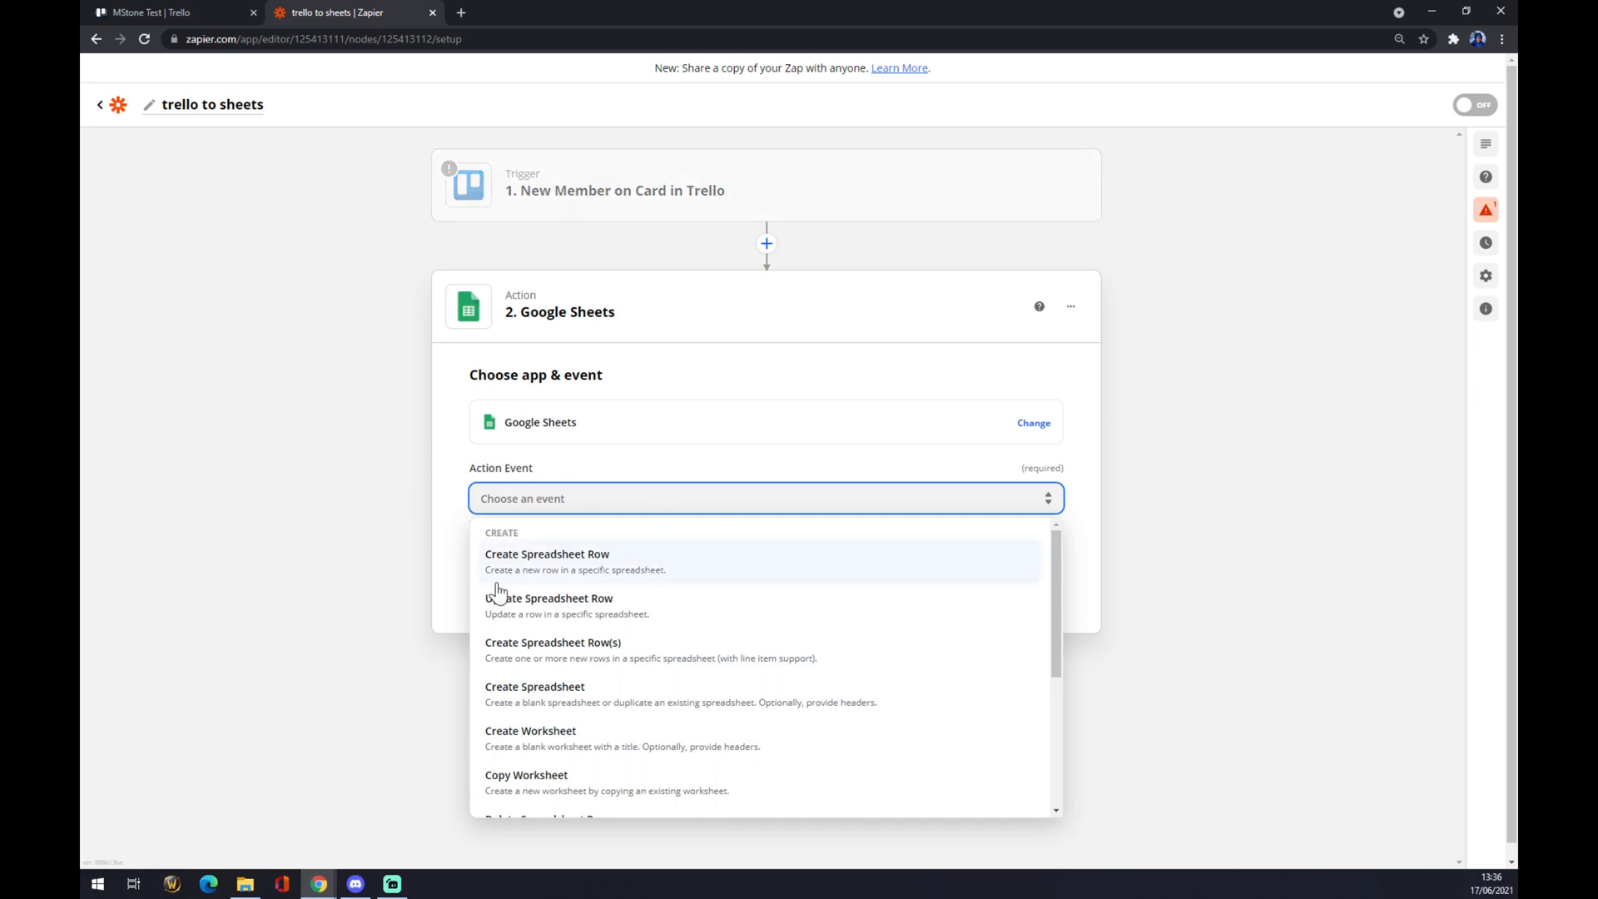
pyautogui.click(550, 605)
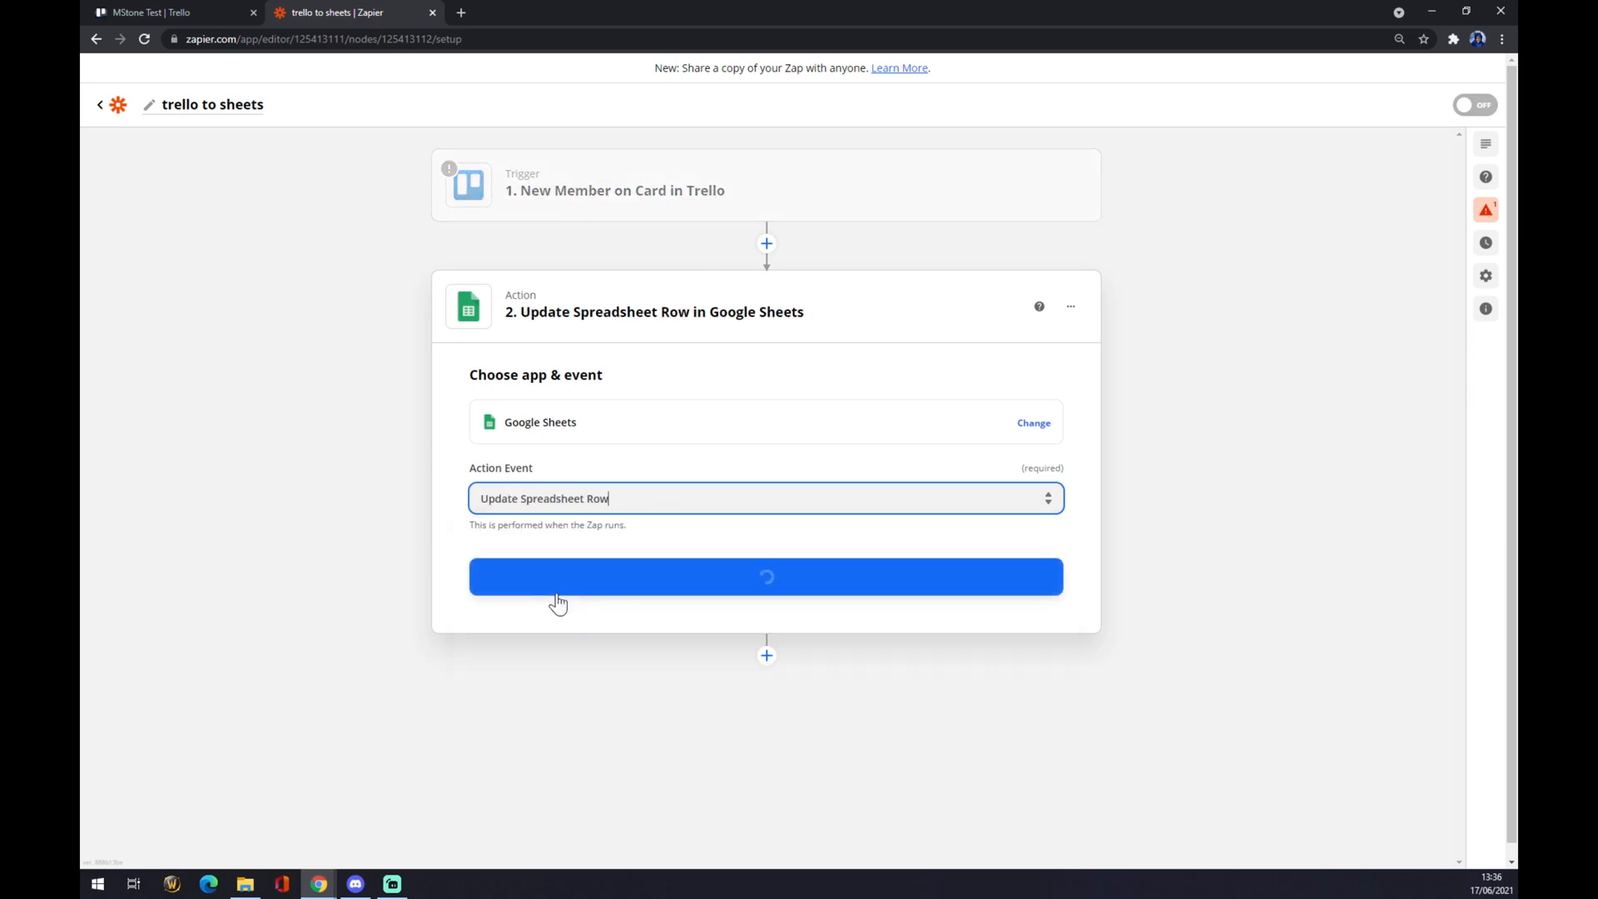
pyautogui.click(765, 576)
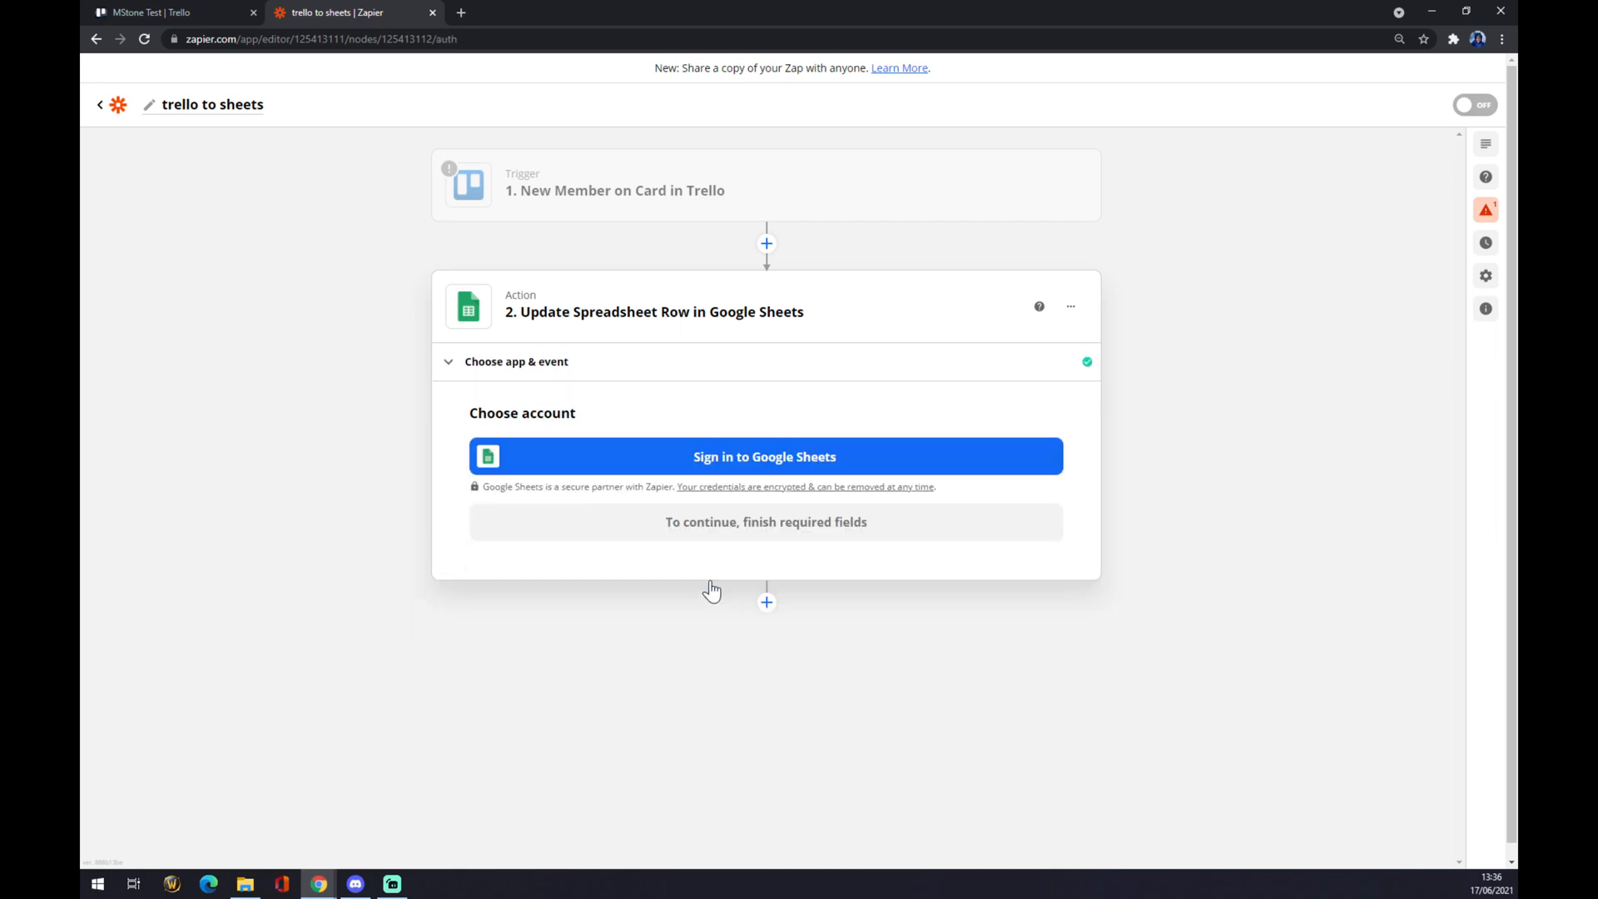